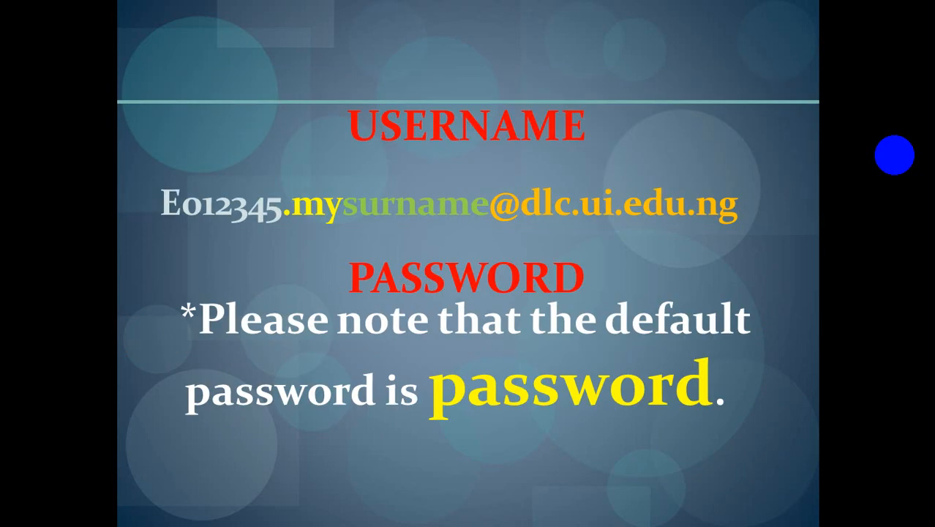
- End the slide show, returning to Normal view on the Thank You slide
{"action": "key", "text": "Escape"}
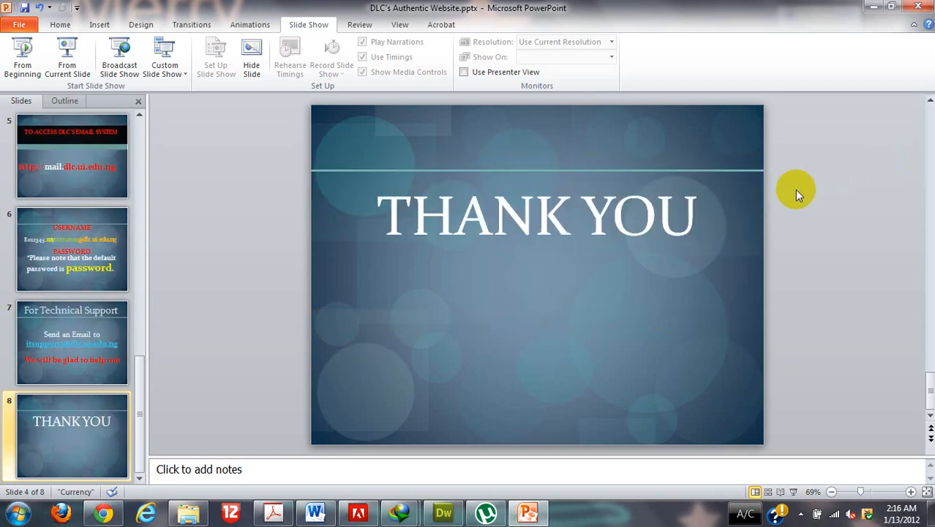
- Go from slide 5 to slide 2 and right-click the dlc.ui.edu.ng URL text
{"action": "left_click", "coordinate": [72, 156]}
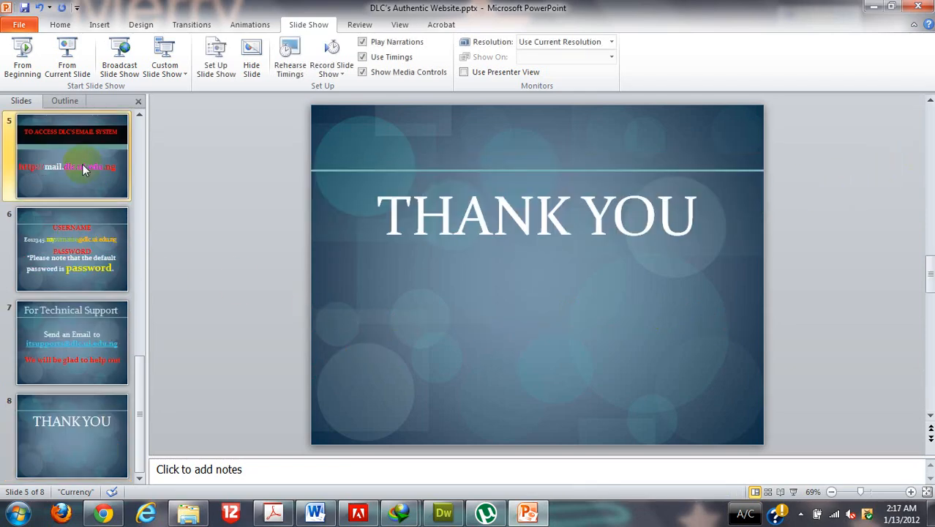
{"action": "left_click", "coordinate": [72, 156]}
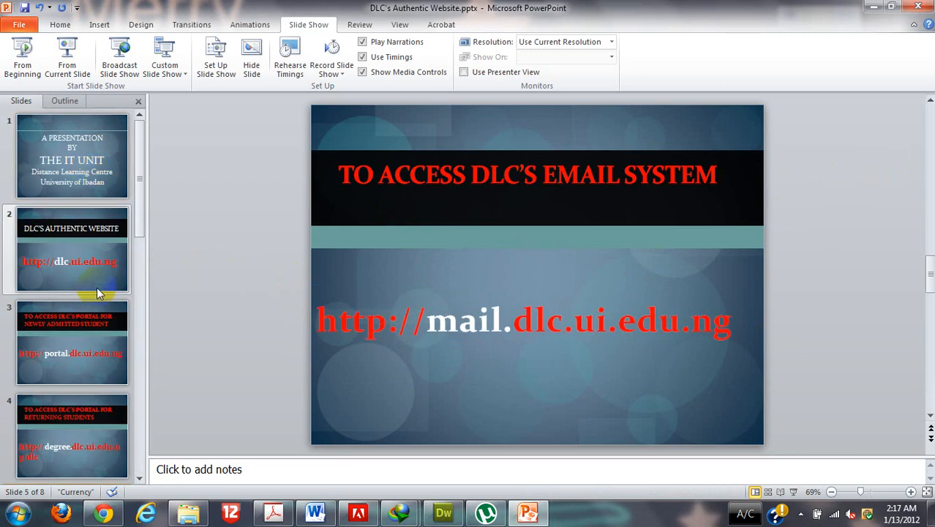
{"action": "left_click", "coordinate": [72, 249]}
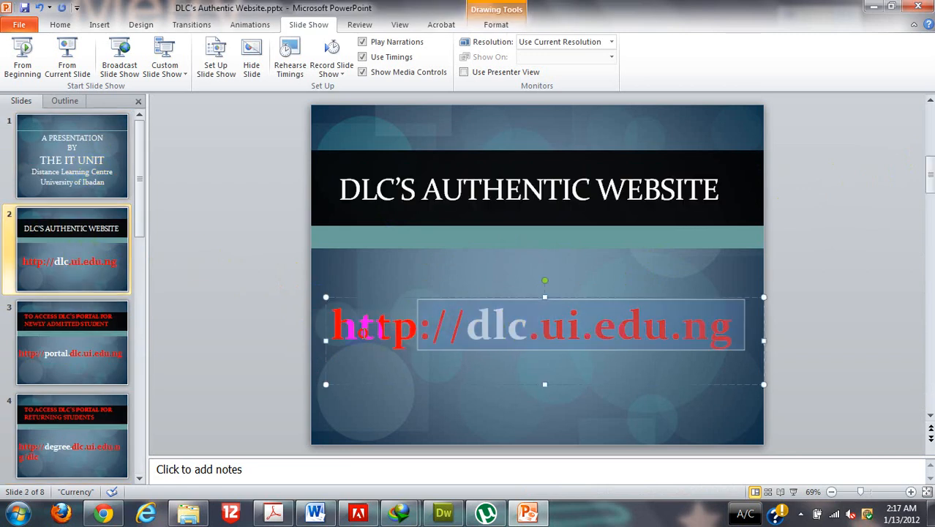
{"action": "right_click", "coordinate": [364, 330]}
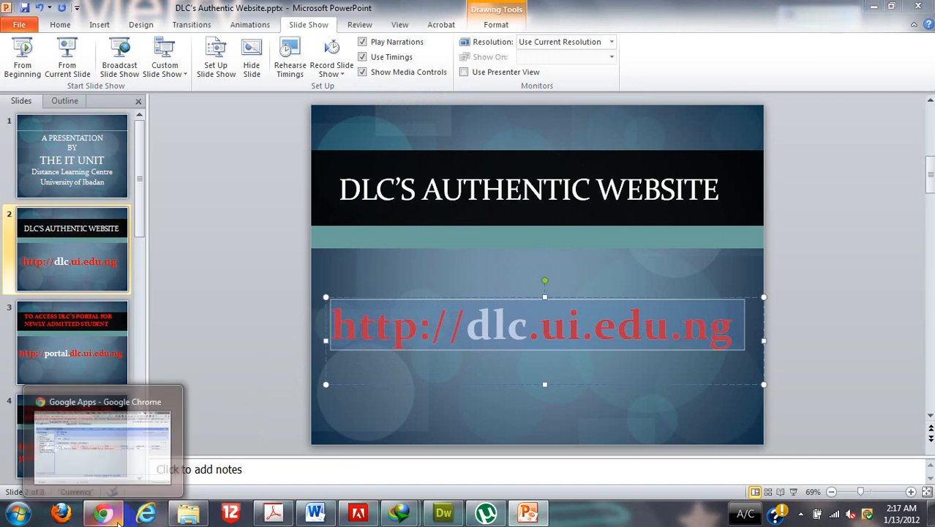
{"action": "left_click", "coordinate": [147, 512]}
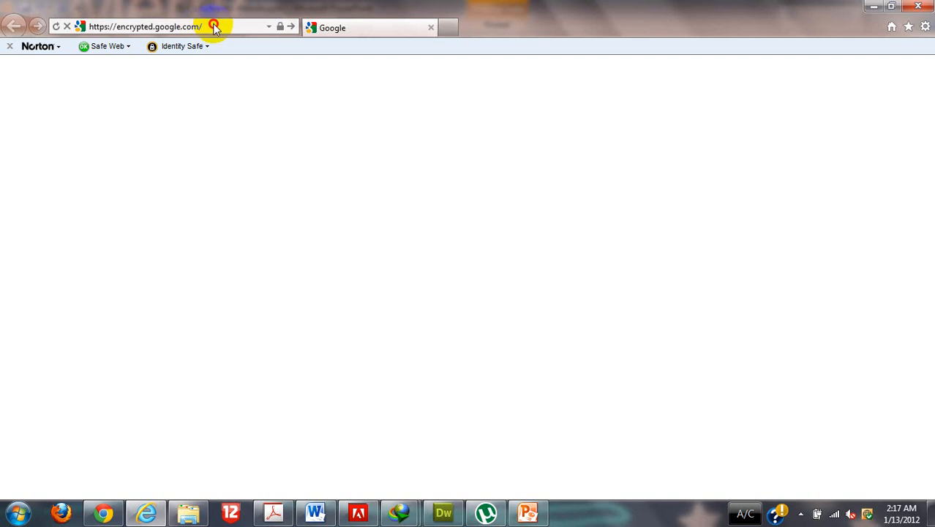
{"action": "left_click", "coordinate": [214, 27]}
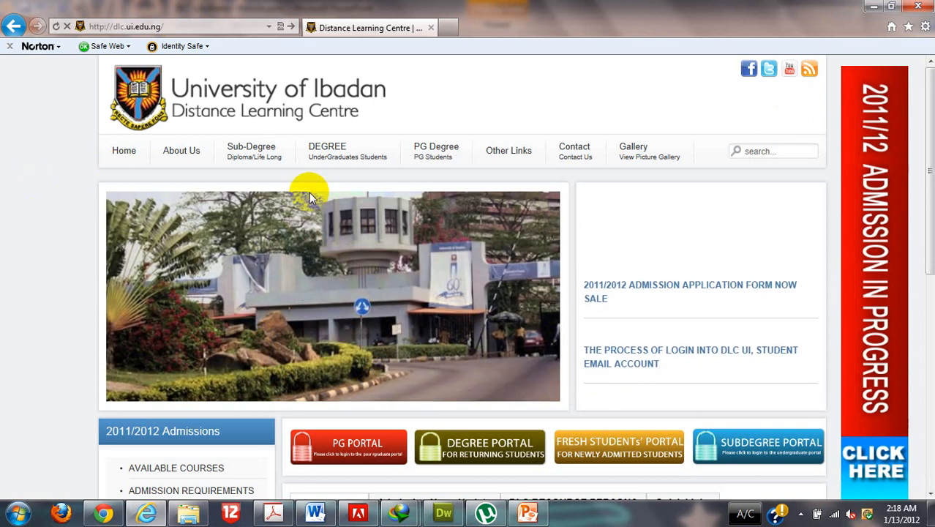
{"action": "mouse_move", "coordinate": [327, 150]}
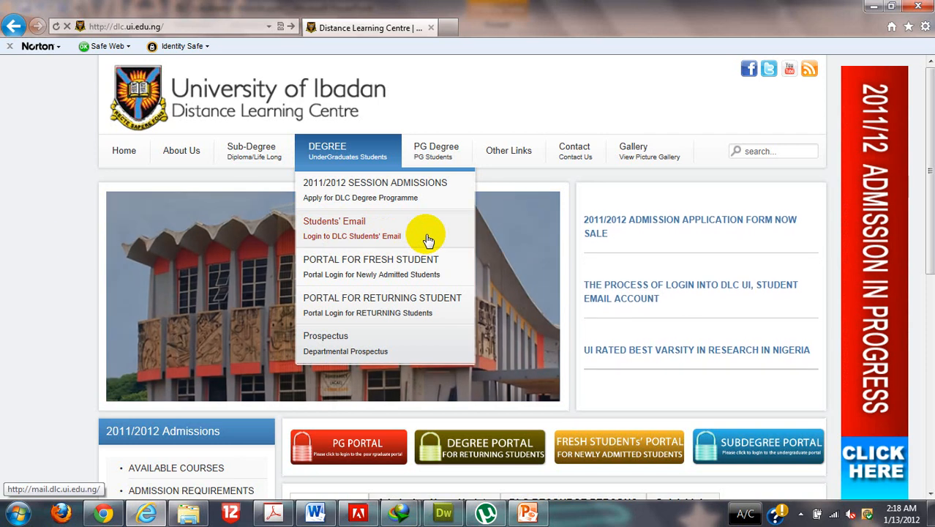
- Open the DLC site's Students' Email link, then return to PowerPoint
{"action": "scroll", "scroll_direction": "down", "scroll_amount": 3}
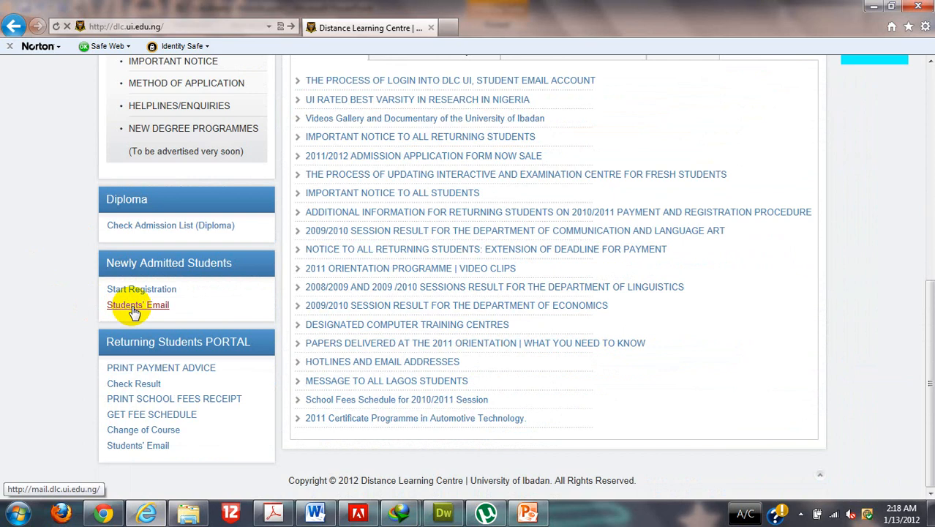
{"action": "mouse_move", "coordinate": [117, 429]}
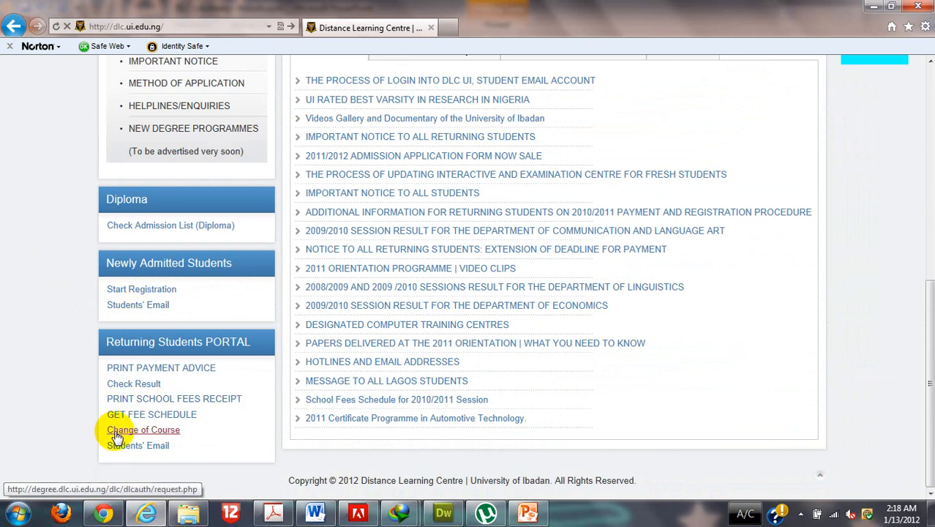
{"action": "mouse_move", "coordinate": [151, 445]}
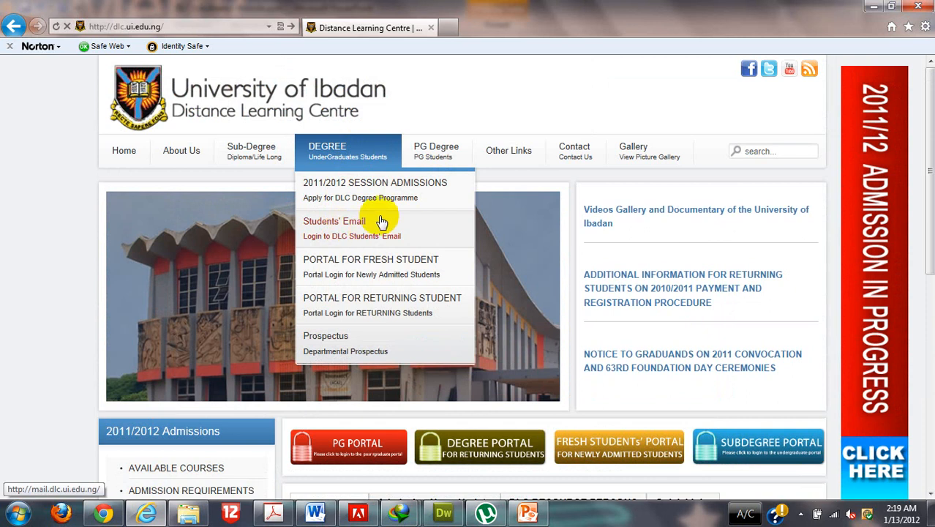
{"action": "mouse_move", "coordinate": [353, 229]}
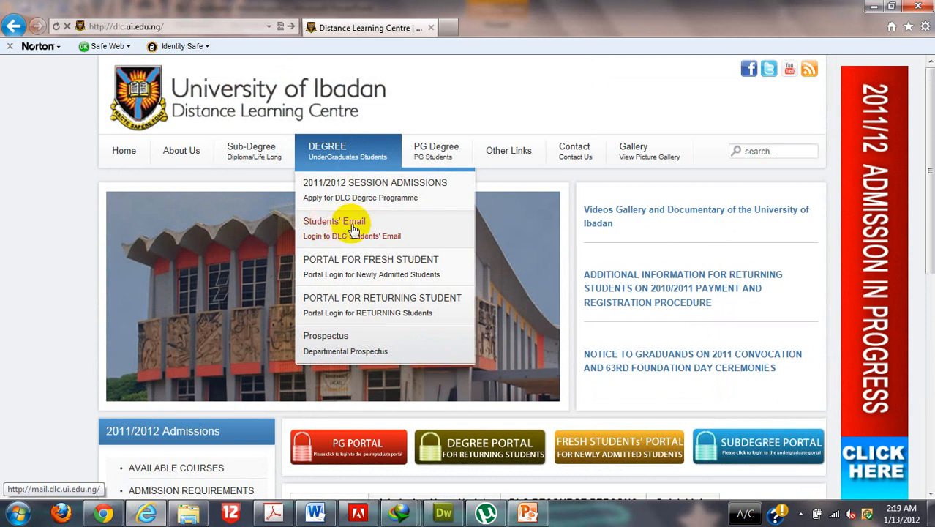
{"action": "left_click", "coordinate": [334, 220]}
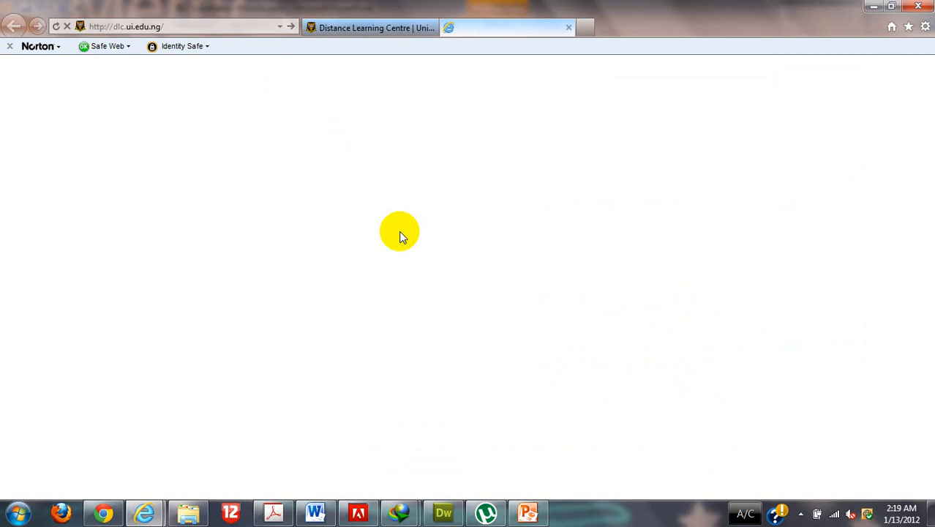
{"action": "mouse_move", "coordinate": [373, 309]}
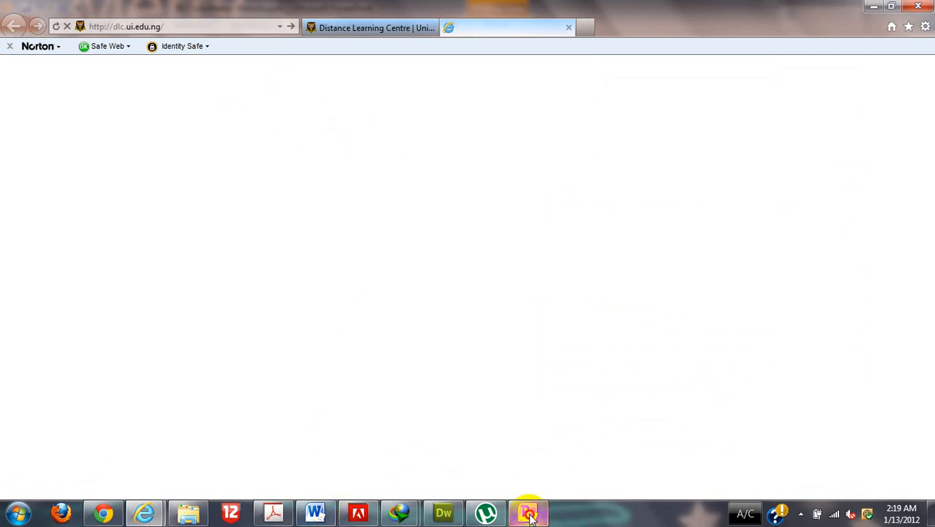
{"action": "left_click", "coordinate": [528, 511]}
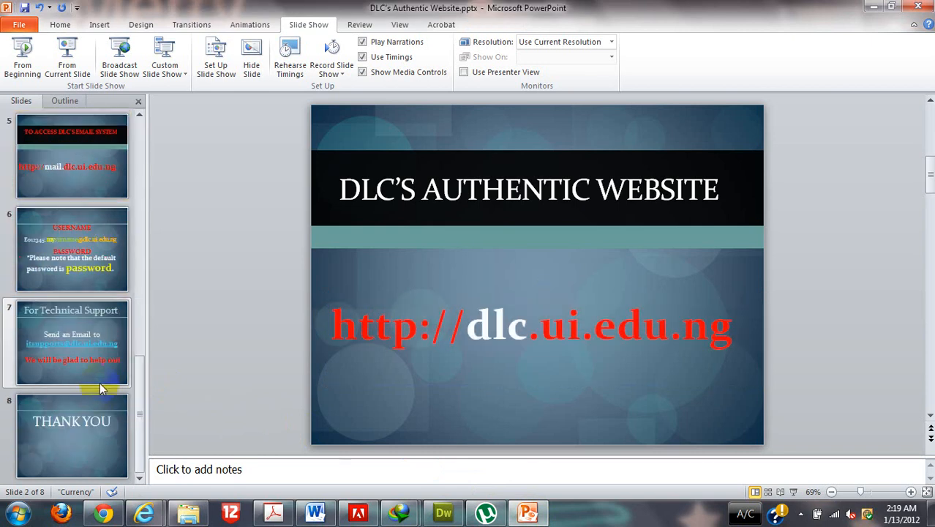
- View the username and default password slide and right-click the sample username
{"action": "left_click", "coordinate": [71, 249]}
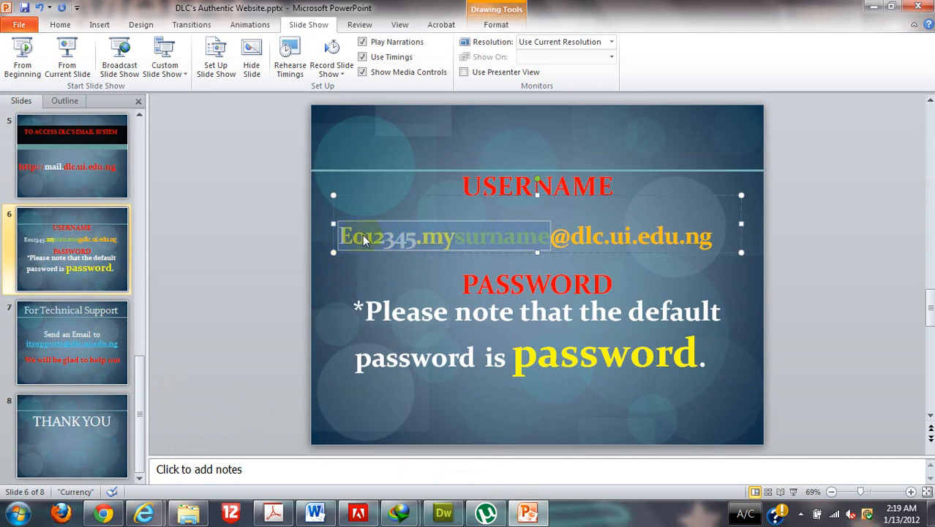
{"action": "right_click", "coordinate": [364, 238]}
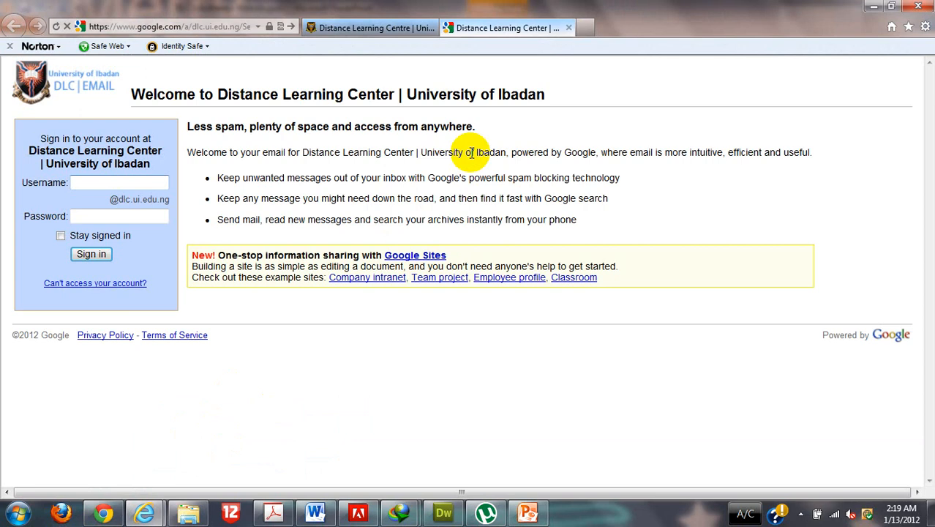
- Sign in with username E012345.mysurname and the default password
{"action": "left_click", "coordinate": [119, 182]}
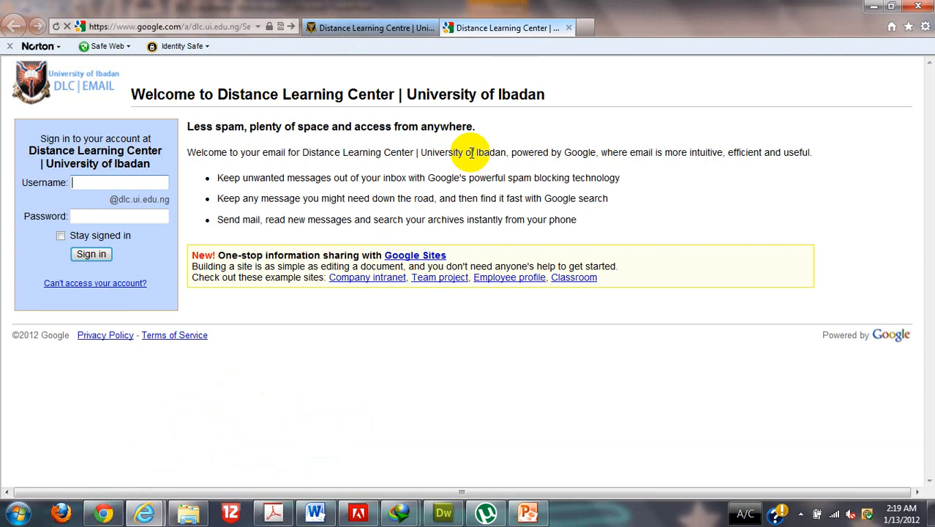
{"action": "type", "text": "E012345.mysurname"}
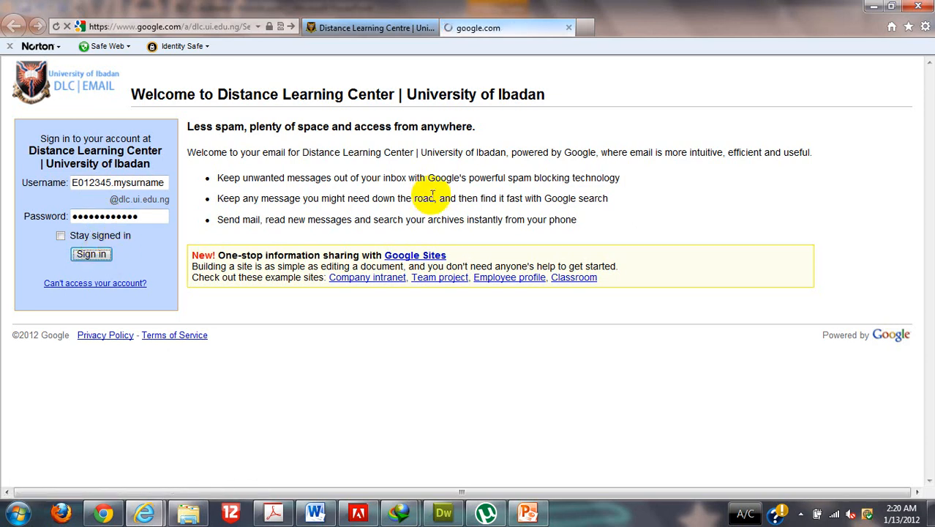
{"action": "left_click", "coordinate": [90, 254]}
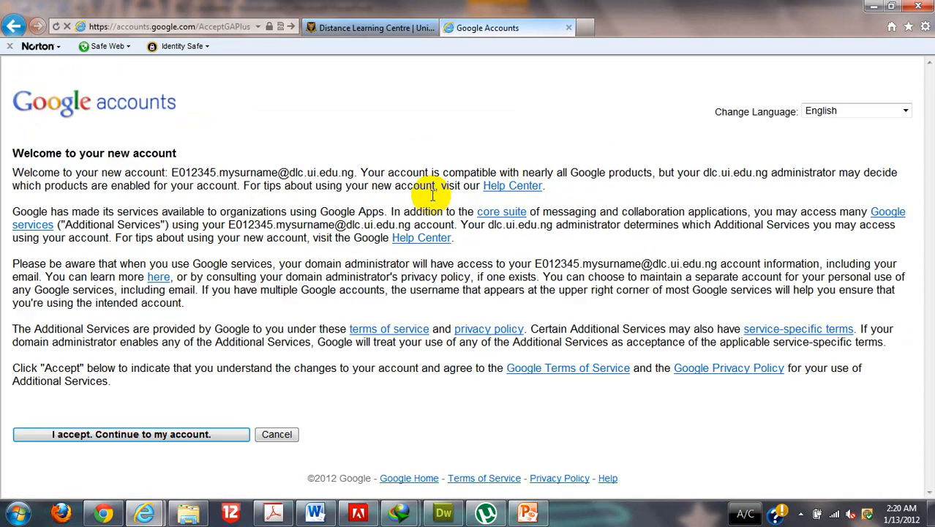
{"action": "mouse_move", "coordinate": [219, 348]}
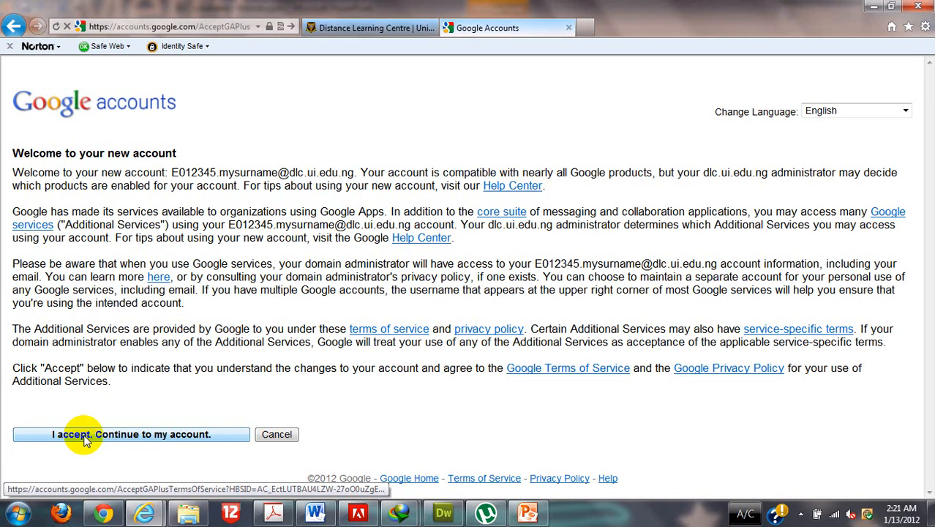
- Accept the terms with 'I accept. Continue to my account.'
{"action": "left_click", "coordinate": [132, 433]}
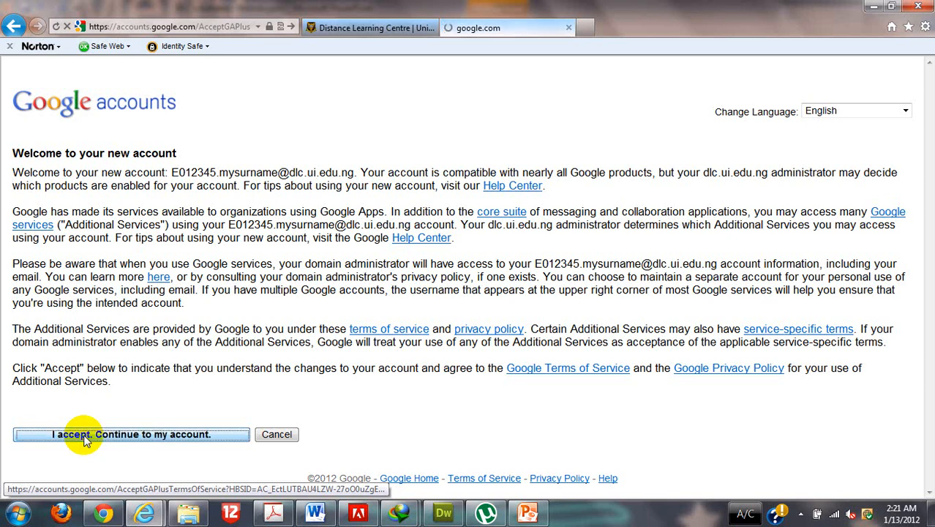
{"action": "left_click", "coordinate": [132, 434]}
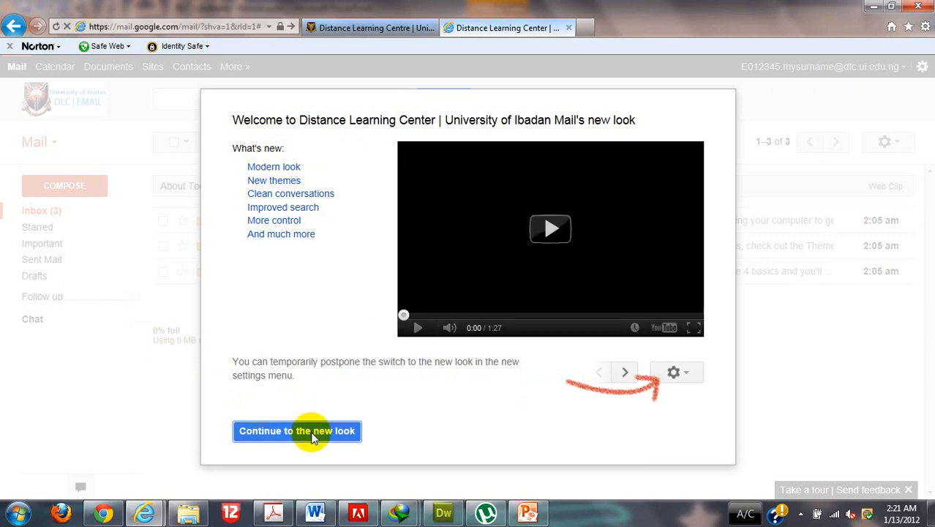
{"action": "mouse_move", "coordinate": [418, 327]}
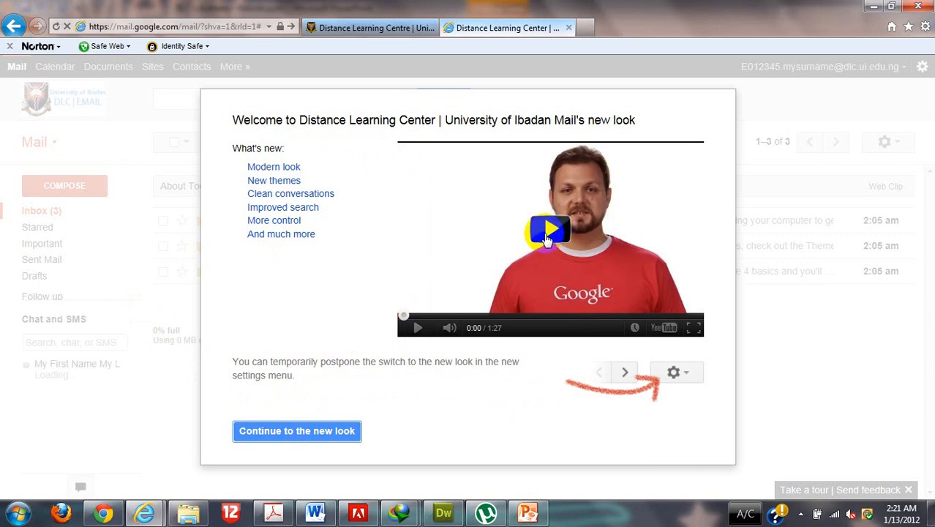
{"action": "mouse_move", "coordinate": [296, 430]}
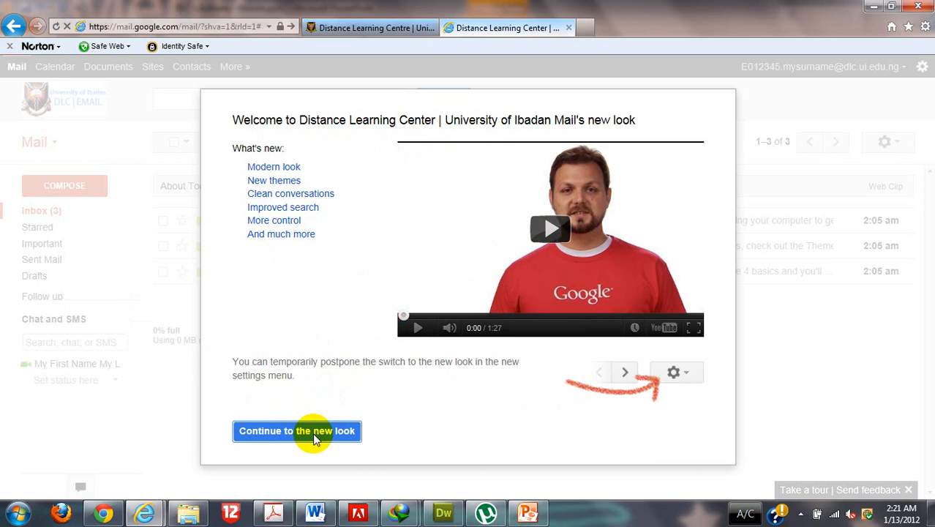
{"action": "mouse_move", "coordinate": [329, 434]}
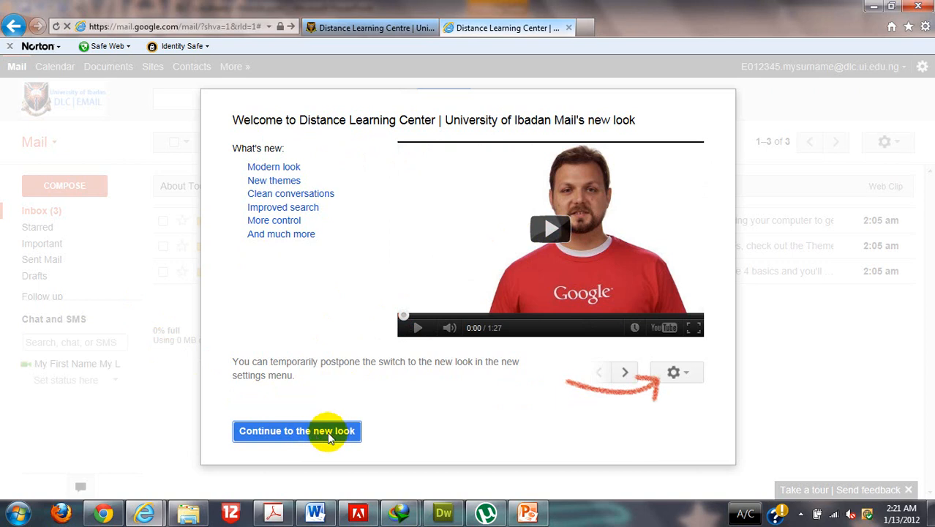
- Choose 'Continue to the new look' to dismiss the welcome dialog
{"action": "left_click", "coordinate": [296, 430]}
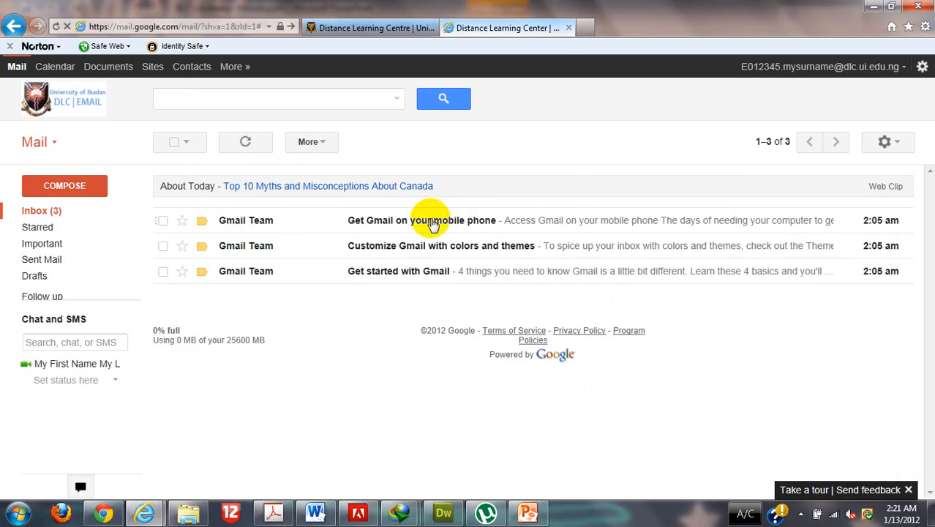
{"action": "mouse_move", "coordinate": [439, 231]}
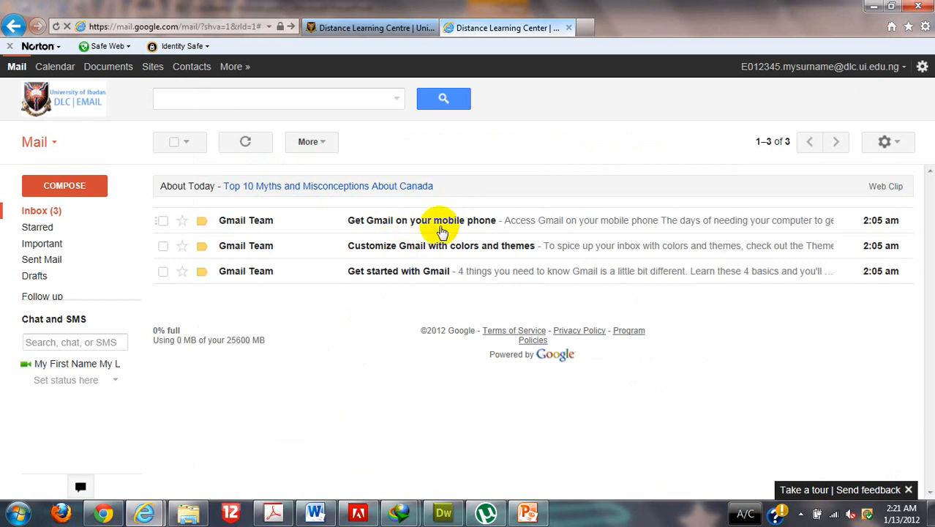
{"action": "mouse_move", "coordinate": [395, 223]}
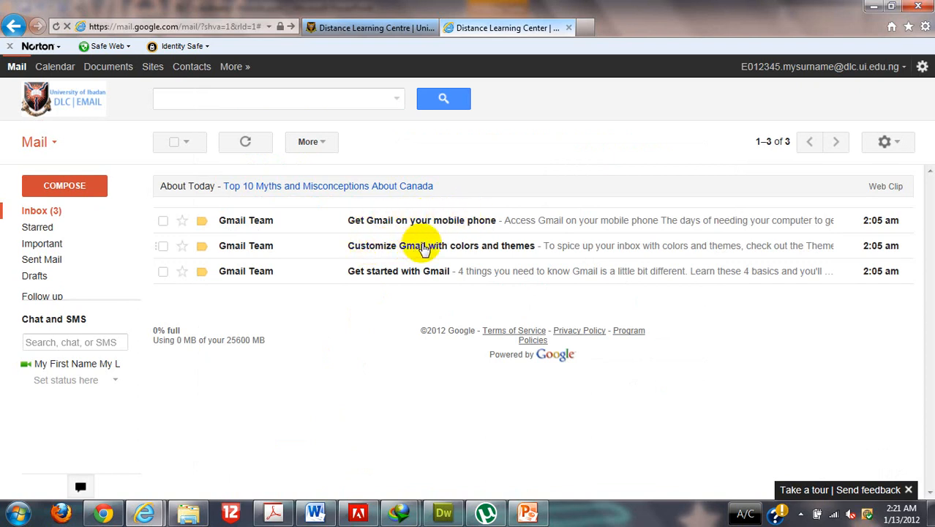
{"action": "mouse_move", "coordinate": [388, 281]}
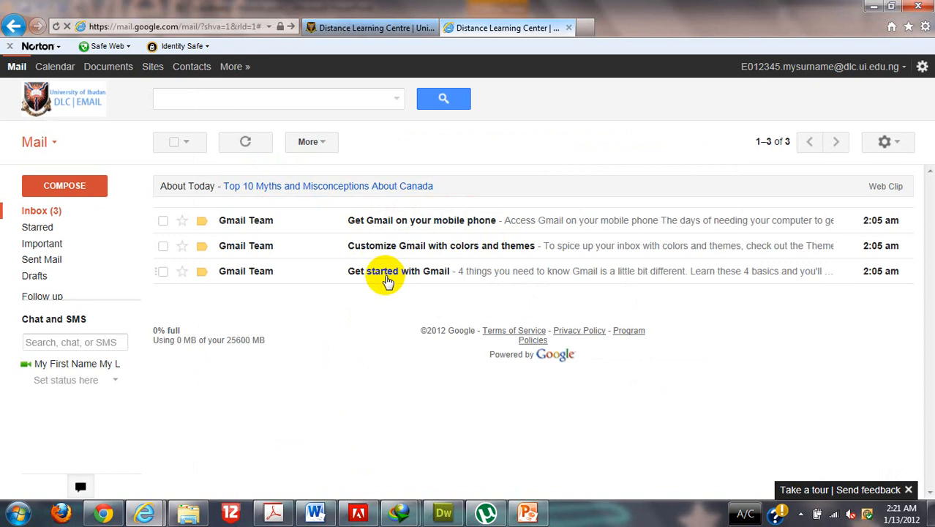
{"action": "mouse_move", "coordinate": [374, 293]}
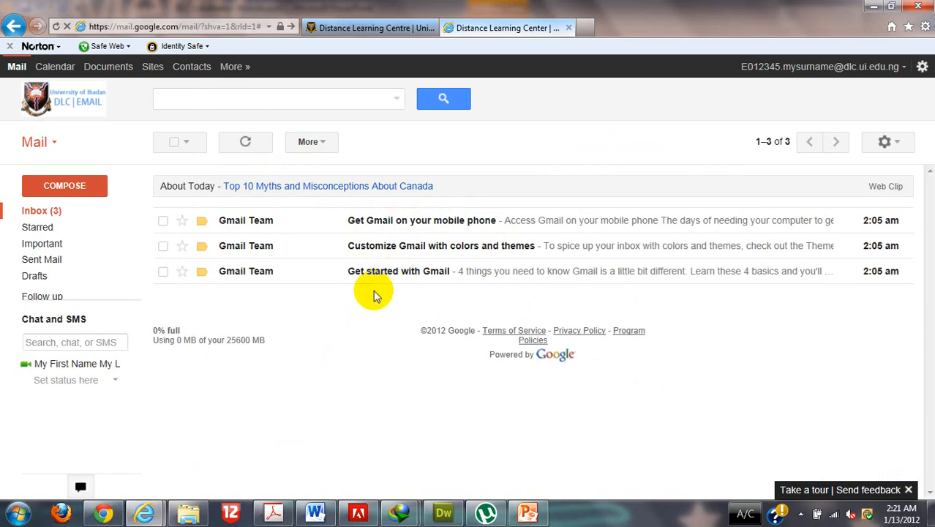
{"action": "mouse_move", "coordinate": [148, 247]}
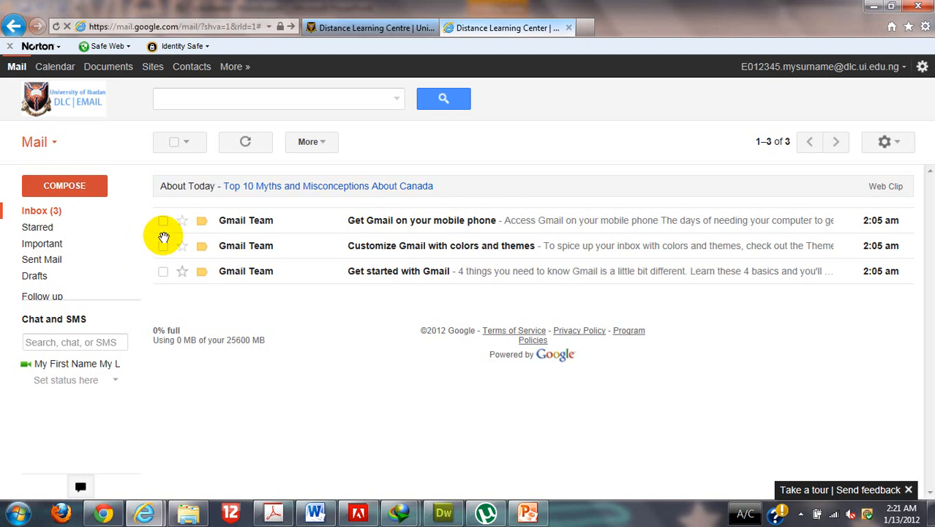
{"action": "mouse_move", "coordinate": [417, 277]}
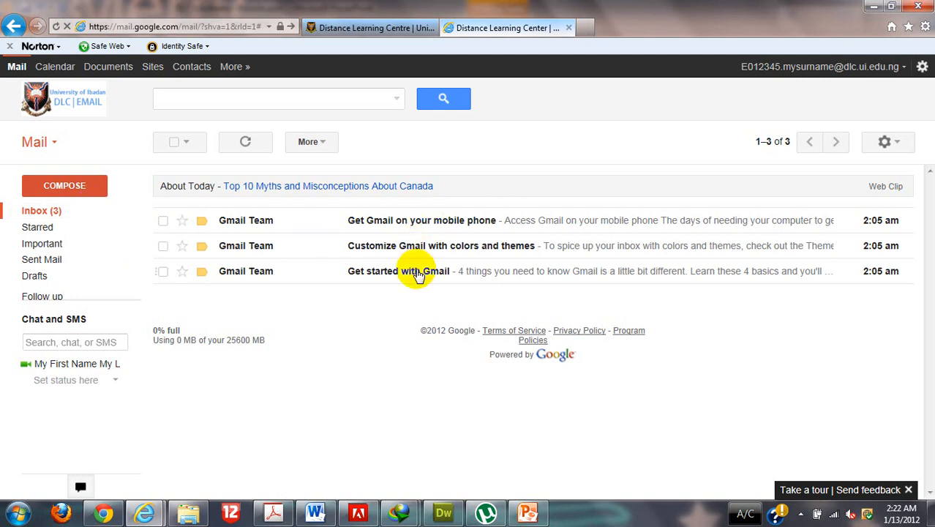
- Read Get started, Gmail on mobile, and Customize Gmail welcome messages
{"action": "left_click", "coordinate": [417, 271]}
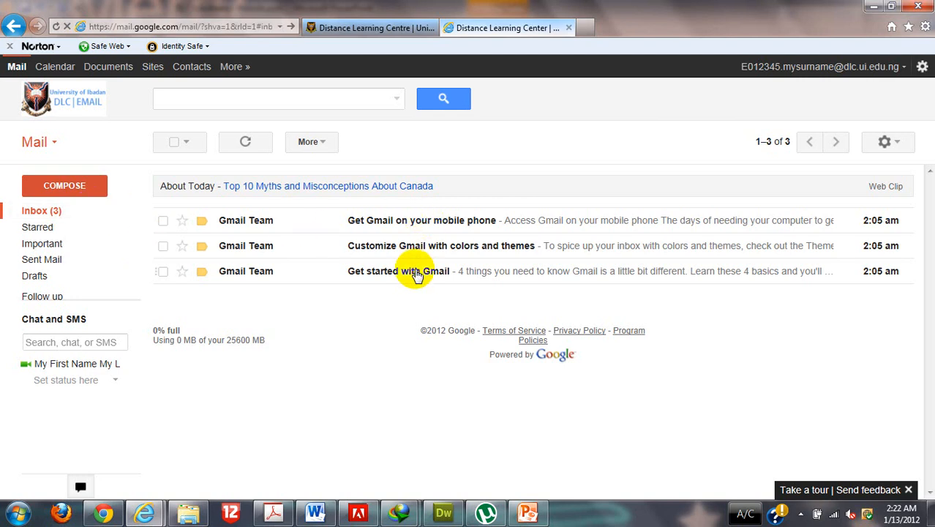
{"action": "left_click", "coordinate": [398, 271]}
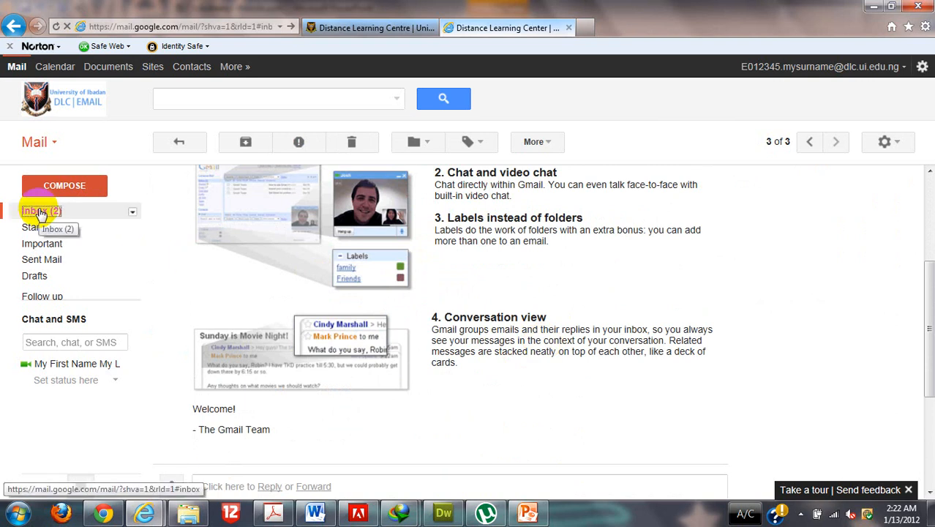
{"action": "left_click", "coordinate": [35, 211]}
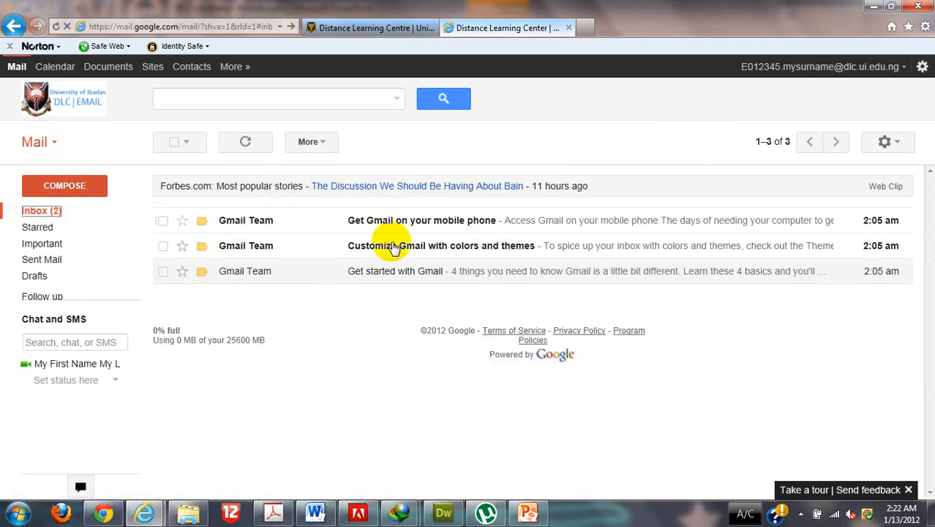
{"action": "left_click", "coordinate": [421, 220]}
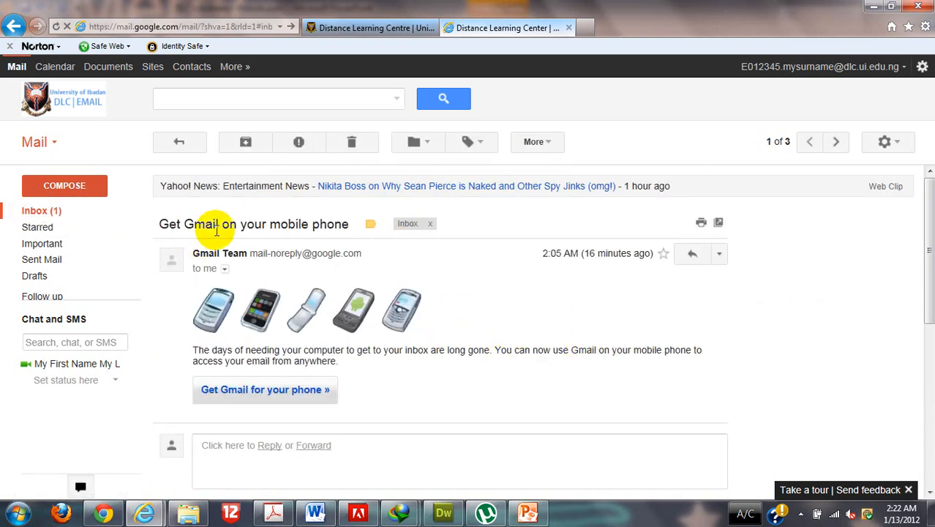
{"action": "mouse_move", "coordinate": [509, 341]}
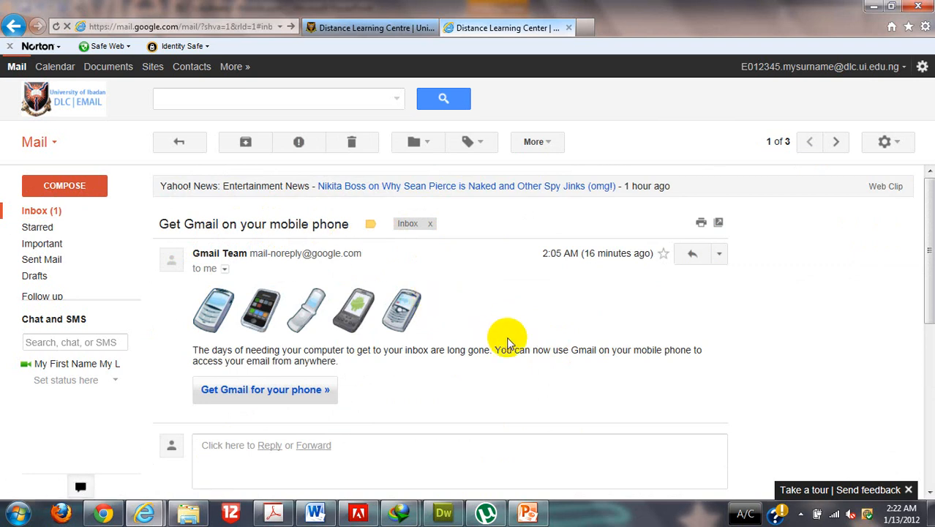
{"action": "left_click", "coordinate": [179, 142]}
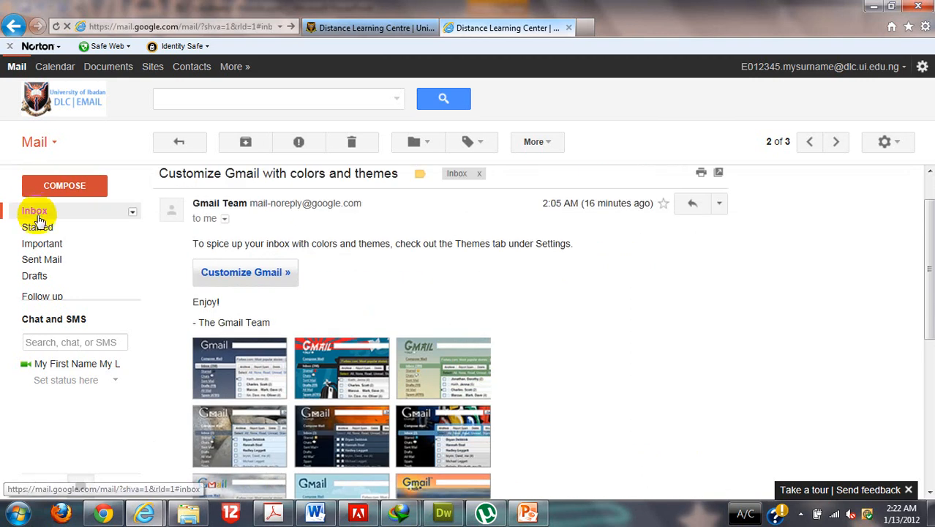
- Go back to the Inbox list with all three Gmail Team messages read
{"action": "left_click", "coordinate": [35, 210]}
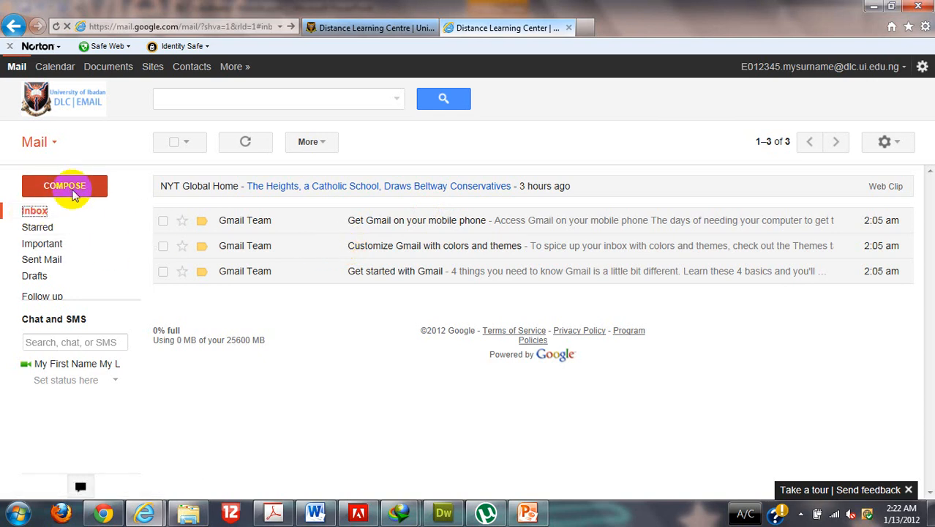
- Email the e021 contact with subject 'Hi' and a 'Thank you' body, and send it
{"action": "left_click", "coordinate": [65, 186]}
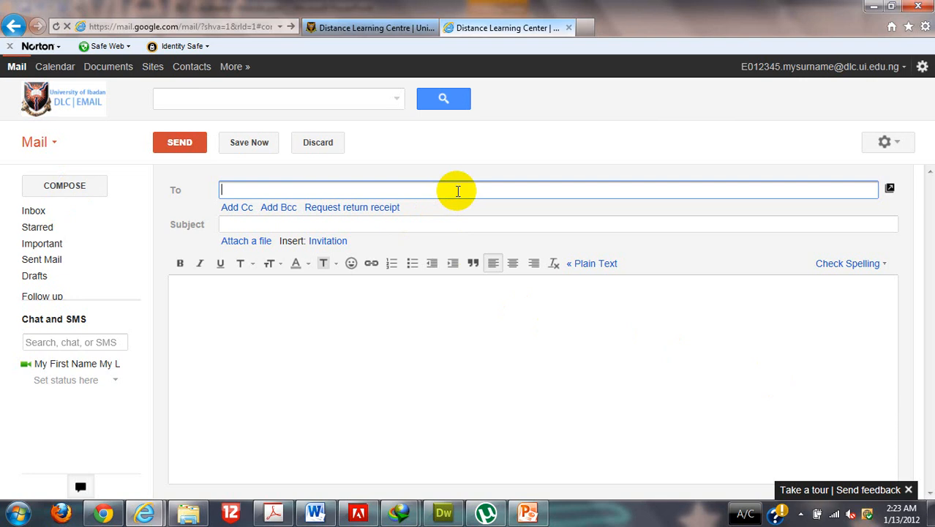
{"action": "type", "text": "e"}
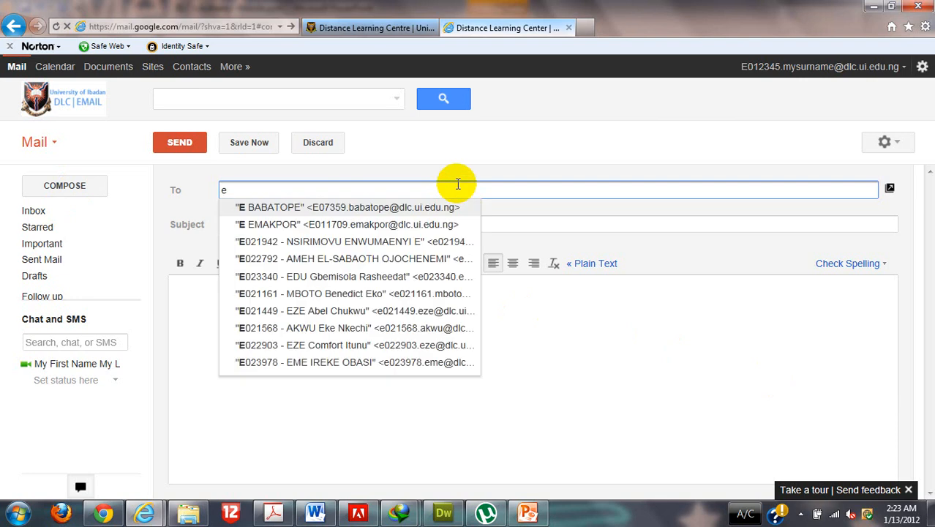
{"action": "type", "text": "0"}
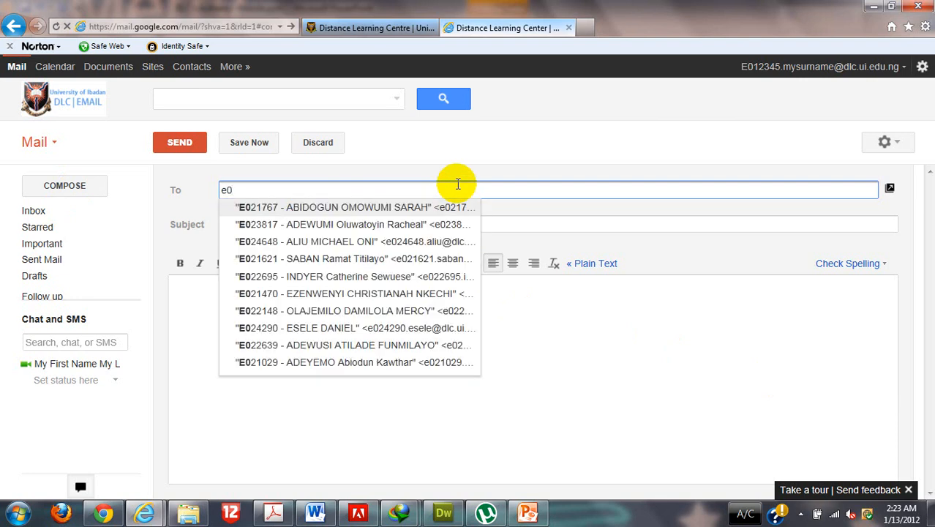
{"action": "type", "text": "21"}
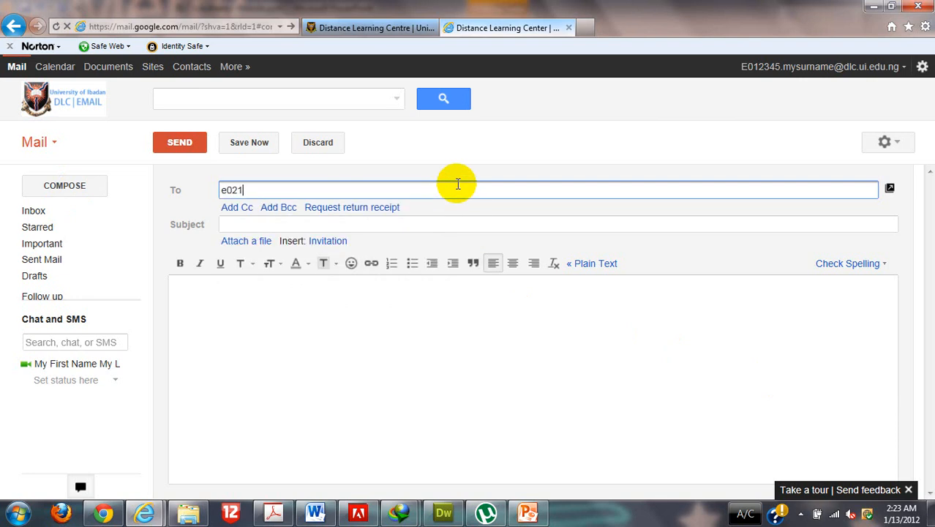
{"action": "type", "text": "e021"}
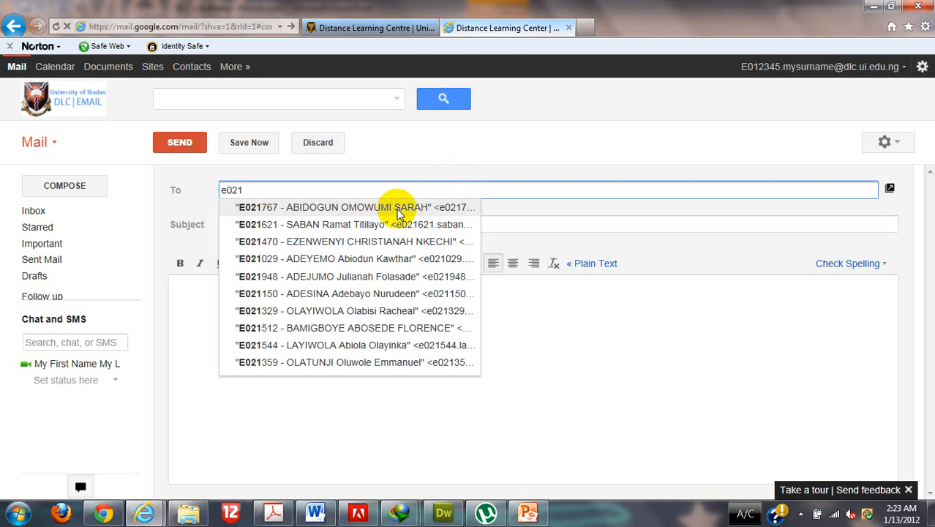
{"action": "left_click", "coordinate": [351, 207]}
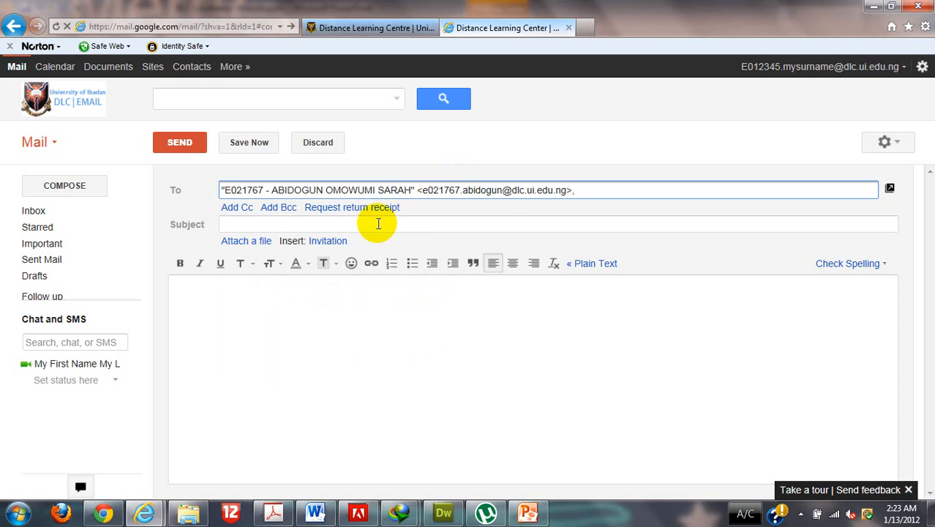
{"action": "type", "text": "Hi"}
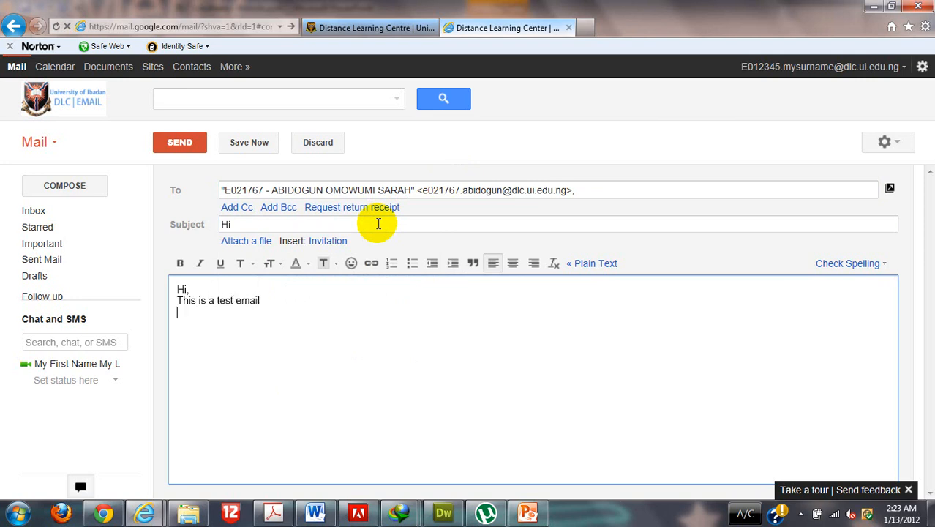
{"action": "type", "text": "Thank"}
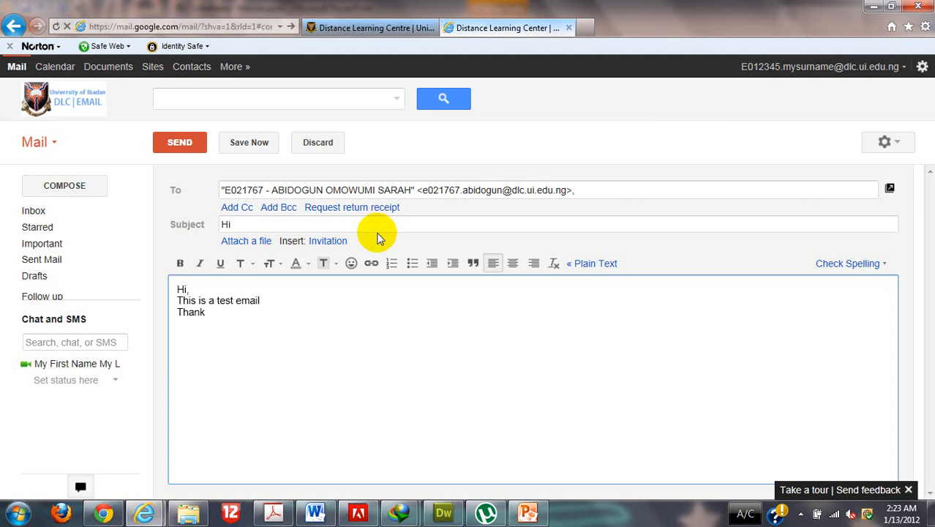
{"action": "type", "text": "you"}
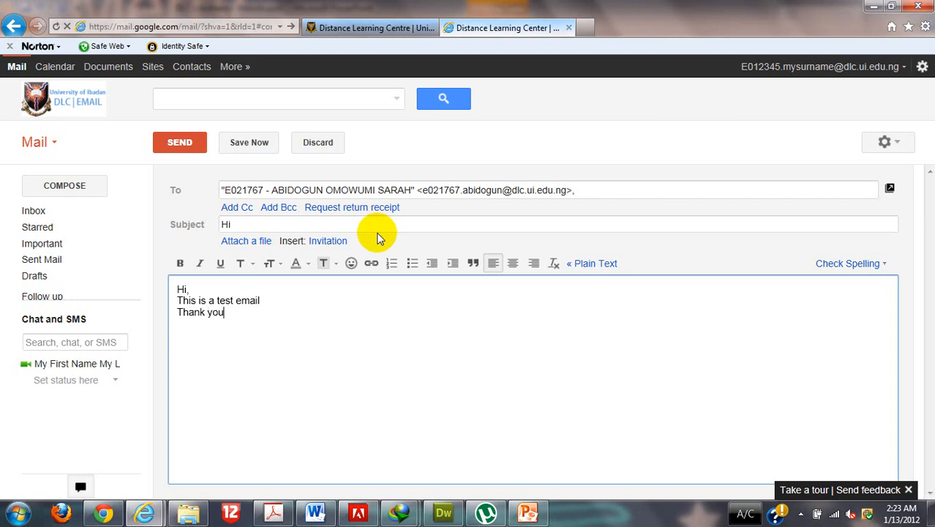
{"action": "mouse_move", "coordinate": [286, 142]}
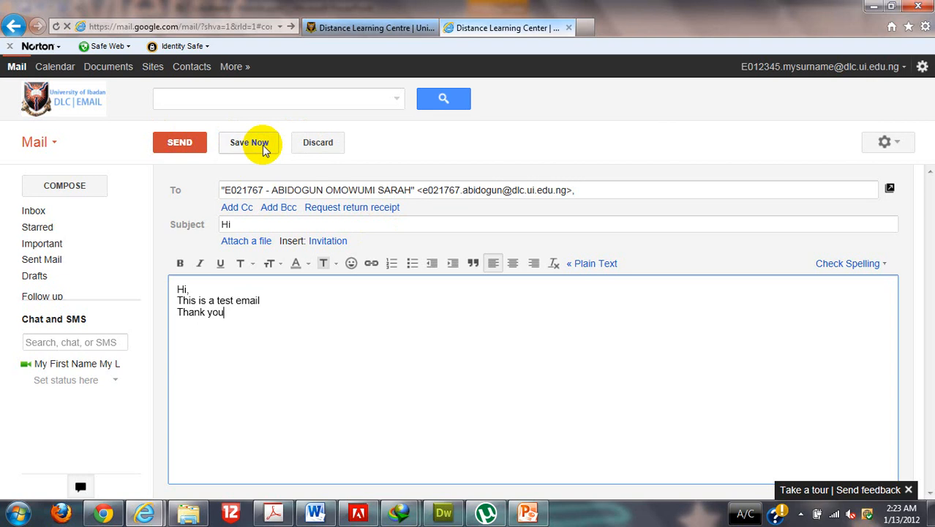
{"action": "mouse_move", "coordinate": [318, 142]}
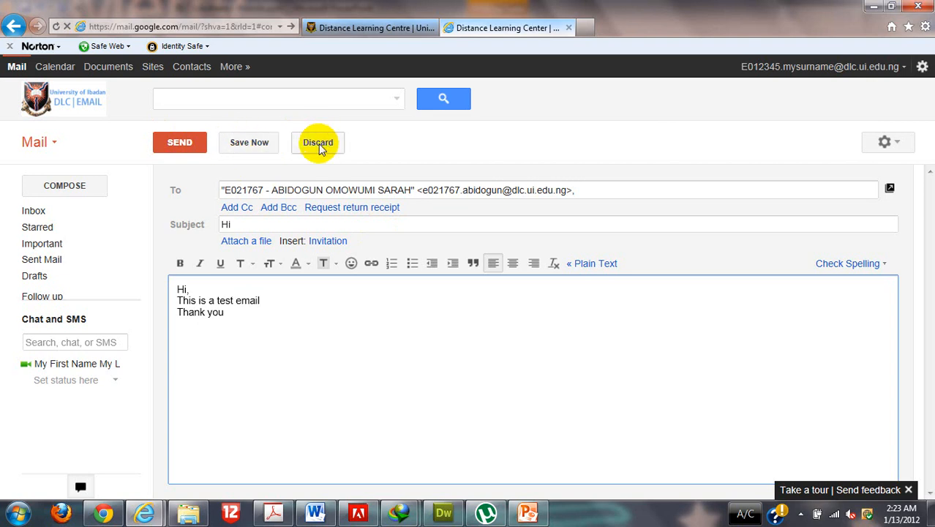
{"action": "left_click", "coordinate": [179, 142]}
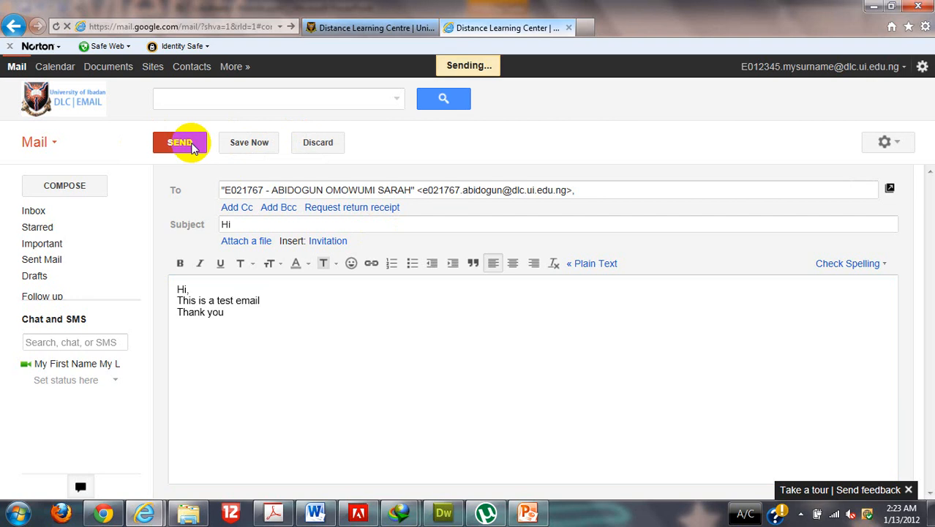
{"action": "left_click", "coordinate": [181, 142]}
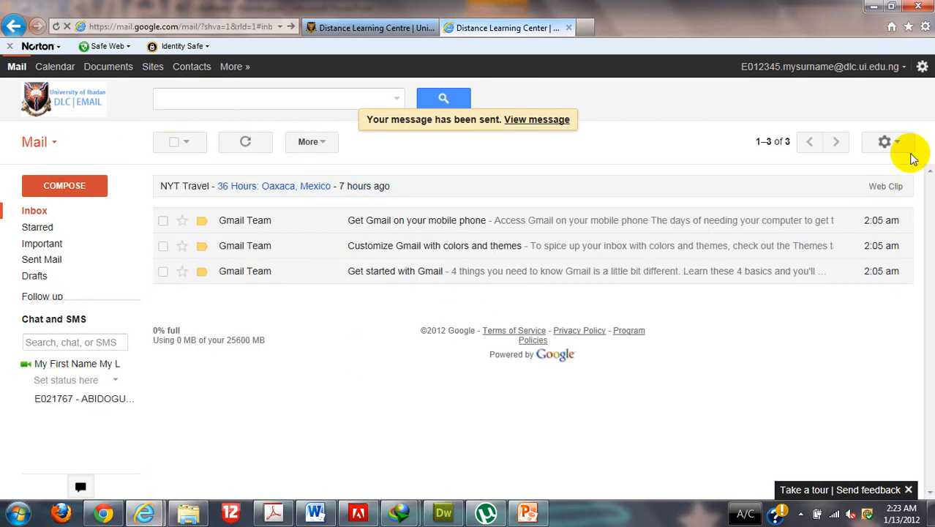
{"action": "left_click", "coordinate": [884, 142]}
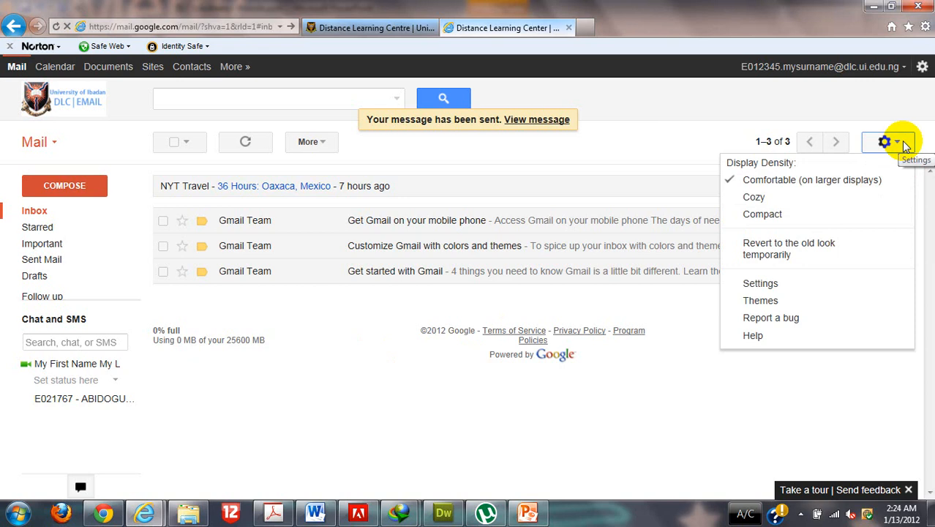
{"action": "mouse_move", "coordinate": [760, 300]}
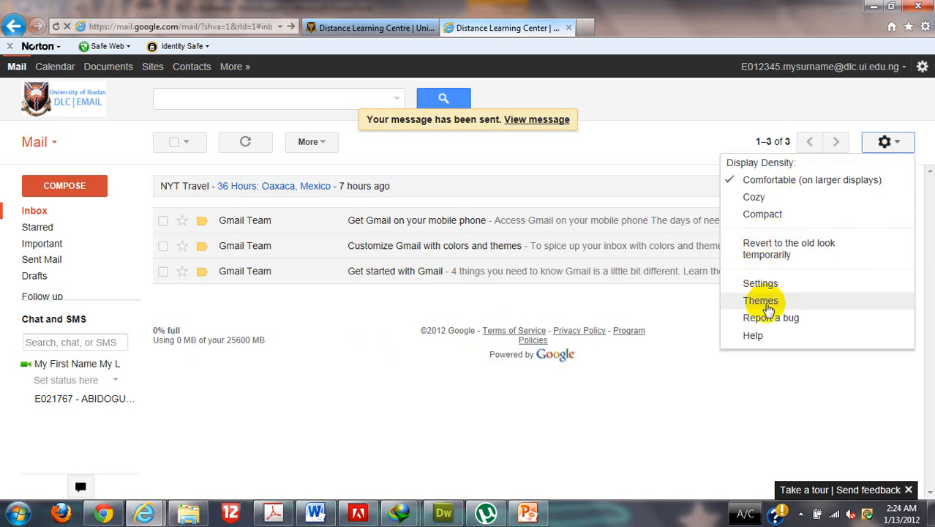
{"action": "mouse_move", "coordinate": [782, 288]}
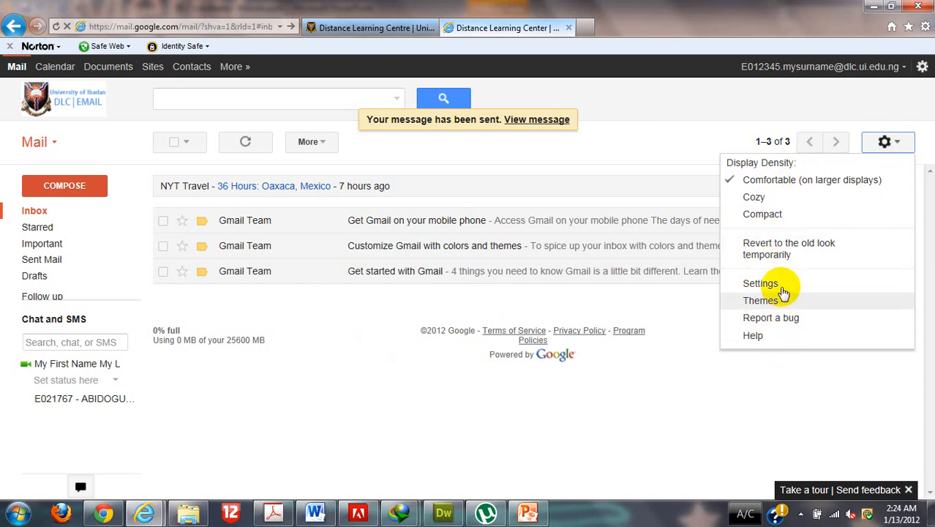
{"action": "mouse_move", "coordinate": [760, 283]}
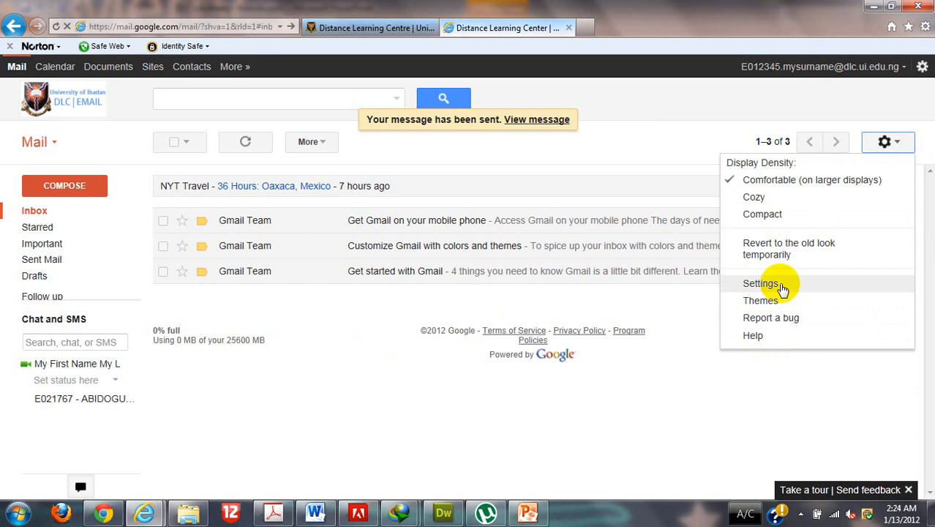
{"action": "mouse_move", "coordinate": [808, 289]}
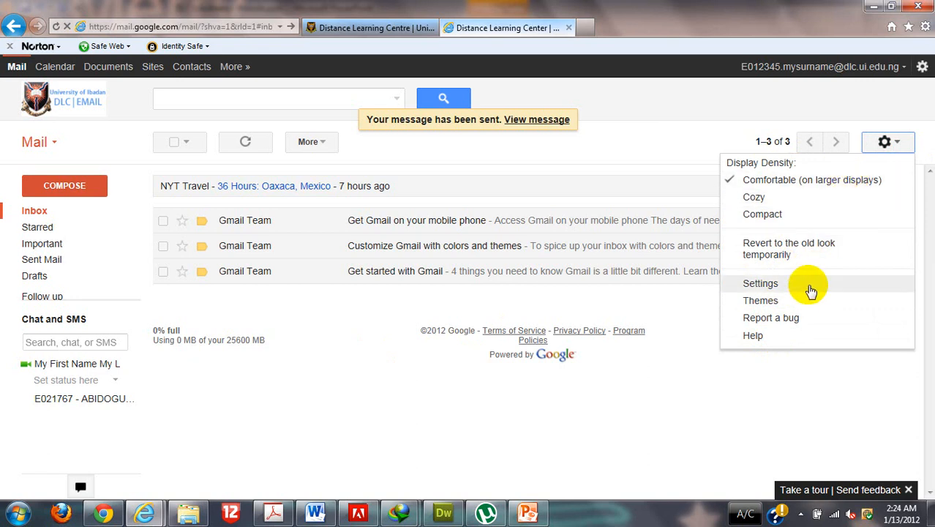
{"action": "mouse_move", "coordinate": [637, 302]}
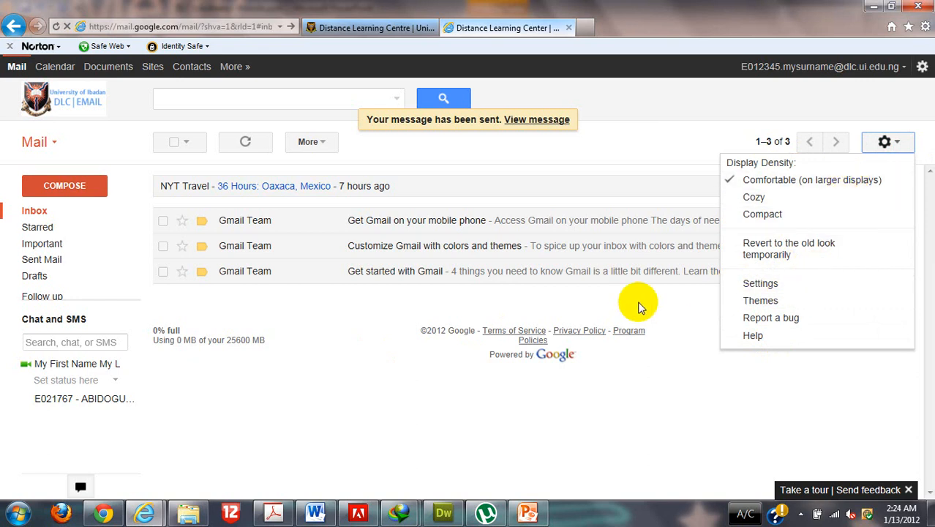
{"action": "mouse_move", "coordinate": [749, 397]}
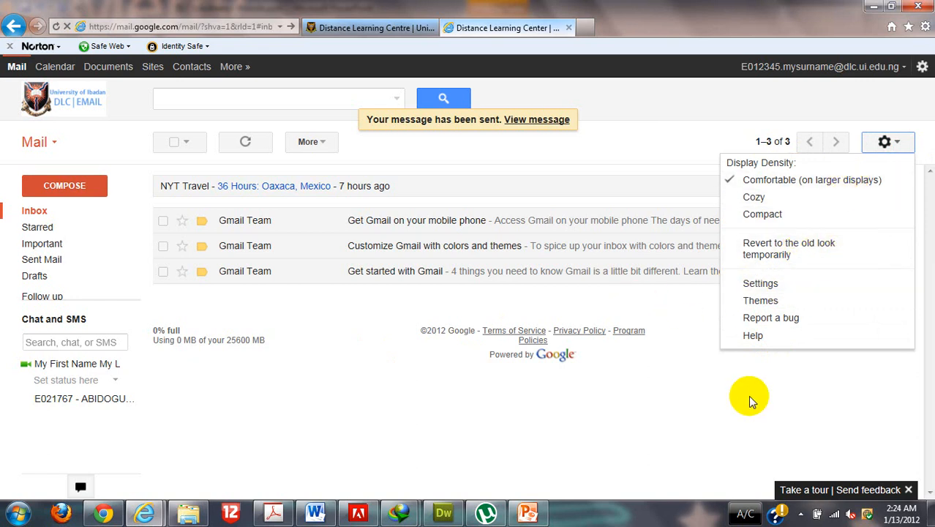
{"action": "left_click", "coordinate": [819, 66]}
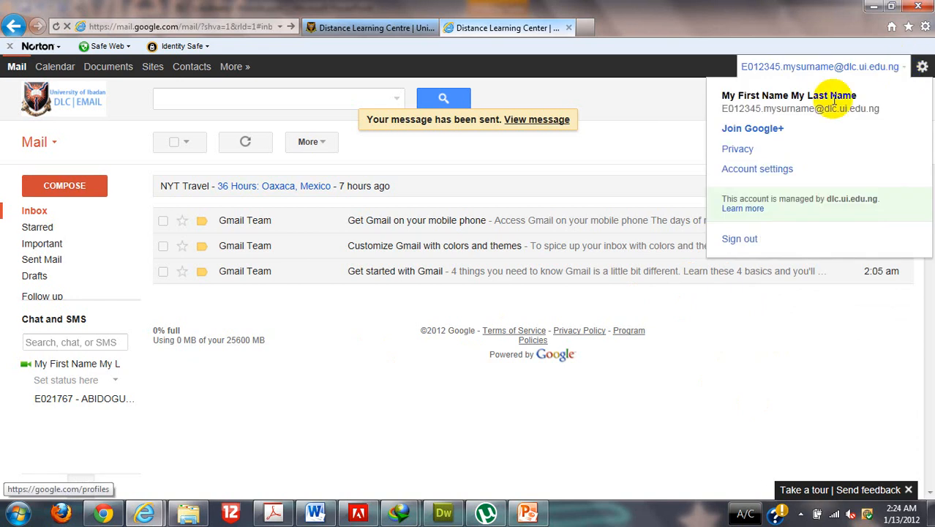
{"action": "mouse_move", "coordinate": [740, 239]}
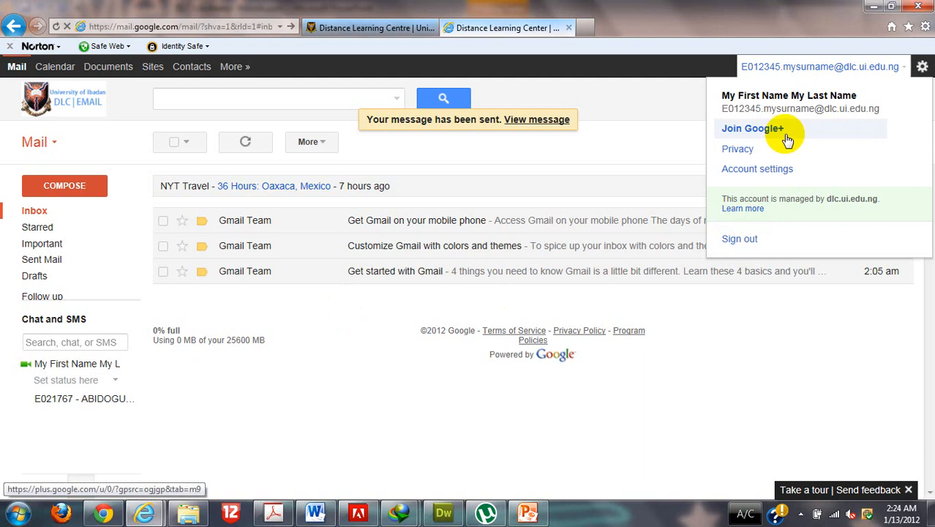
{"action": "mouse_move", "coordinate": [752, 138]}
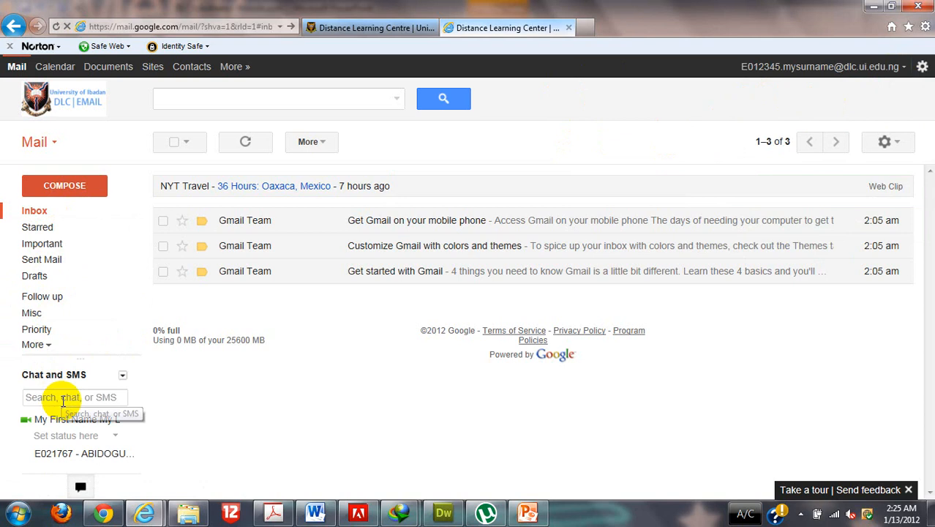
- Search chat contacts for 'e02' and invite the chosen student to chat
{"action": "left_click", "coordinate": [71, 396]}
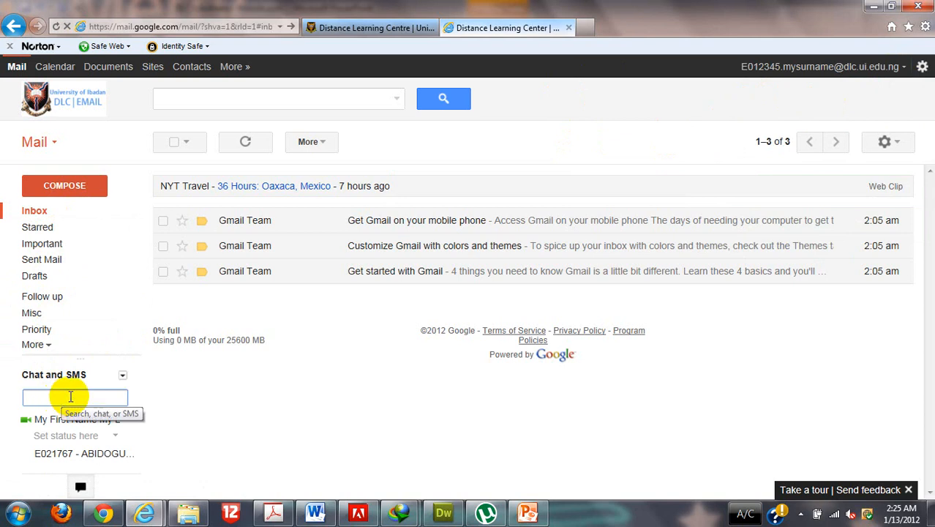
{"action": "left_click", "coordinate": [73, 396]}
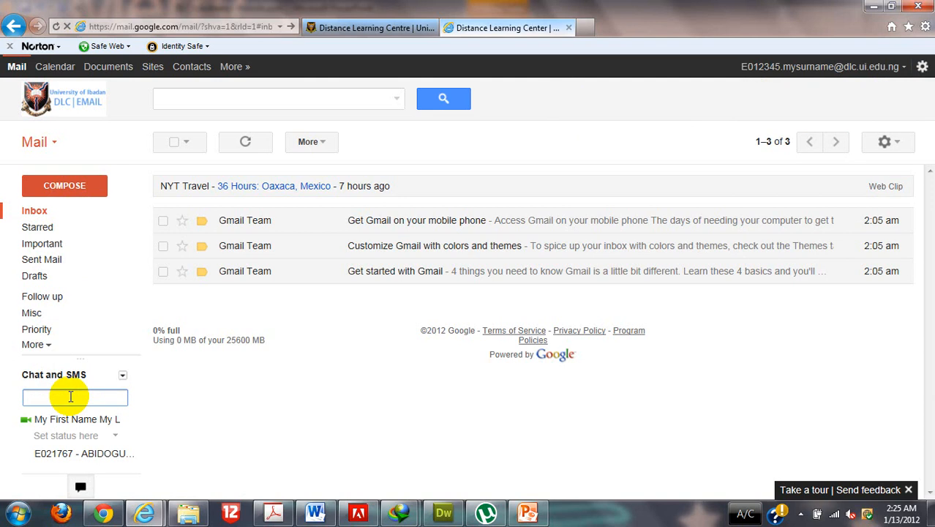
{"action": "type", "text": "e"}
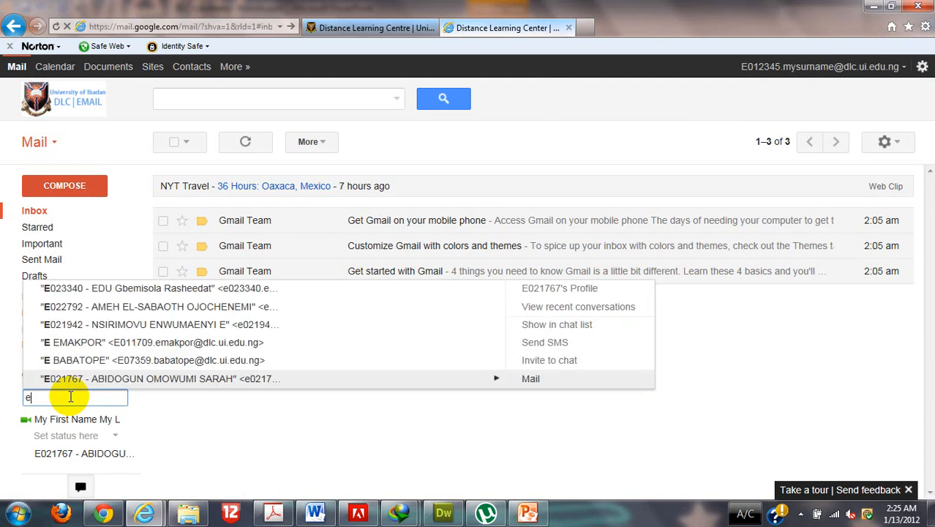
{"action": "type", "text": "0"}
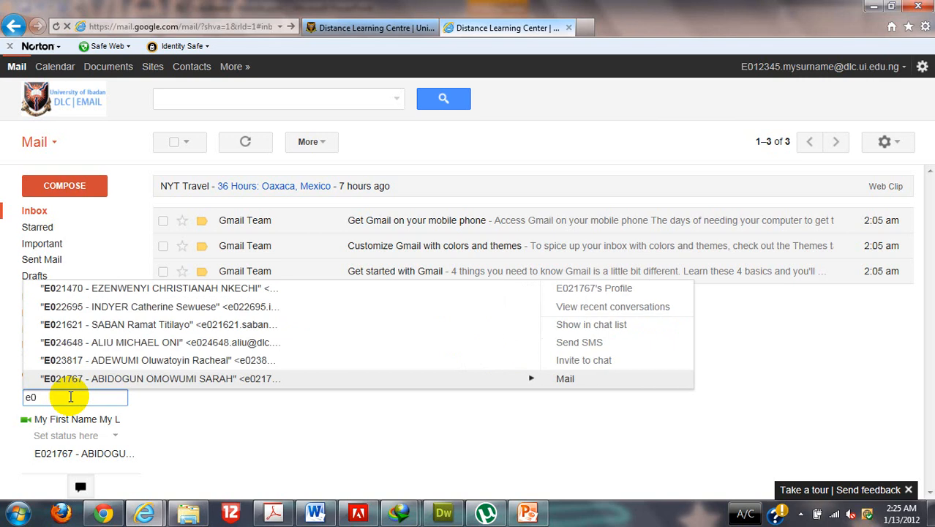
{"action": "type", "text": "2"}
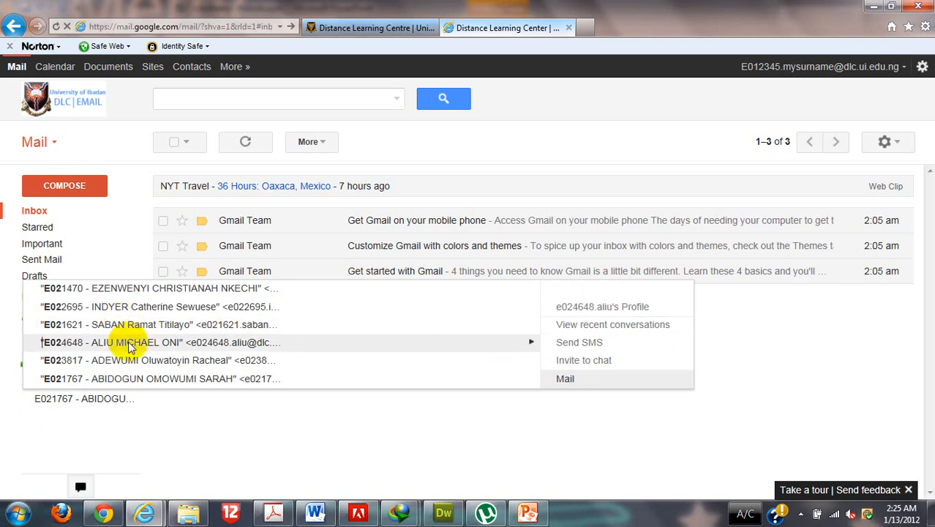
{"action": "mouse_move", "coordinate": [579, 341]}
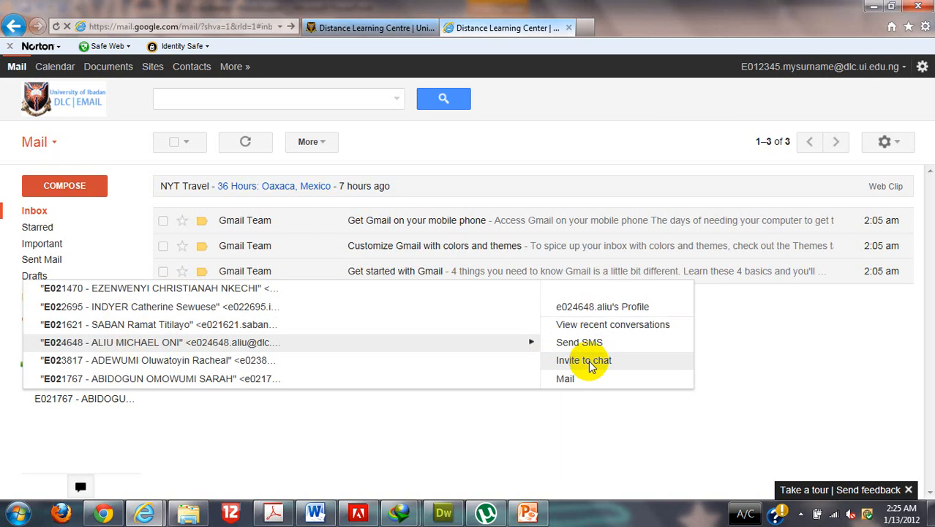
{"action": "left_click", "coordinate": [583, 360]}
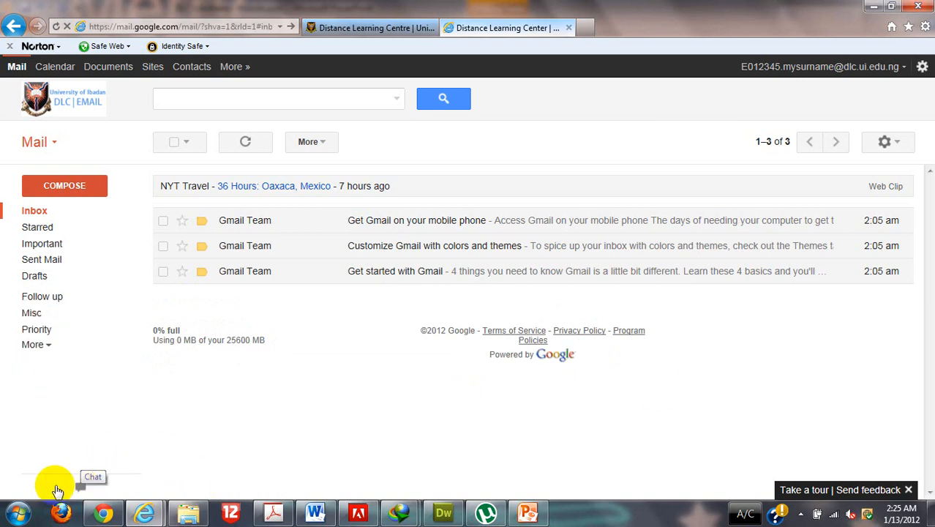
- Reopen the chat list and view the invited contact's profile card
{"action": "left_click", "coordinate": [57, 489]}
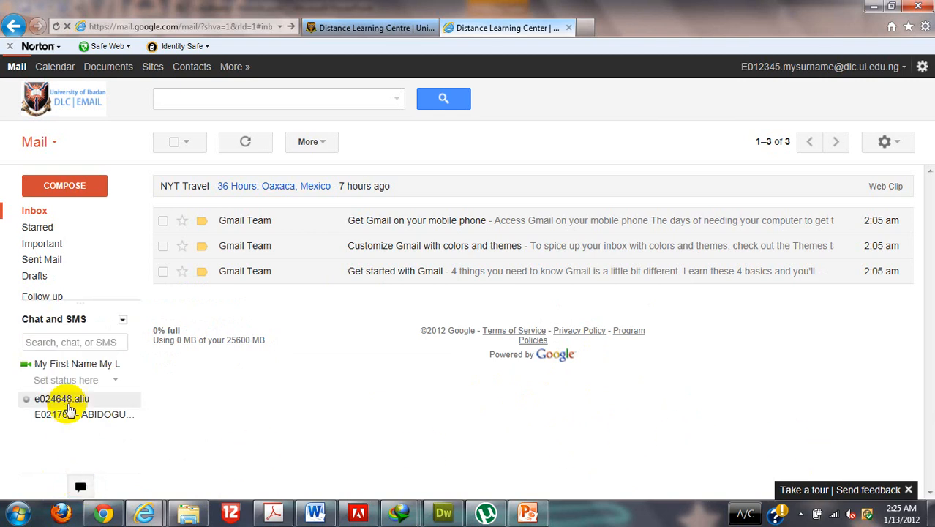
{"action": "left_click", "coordinate": [61, 398]}
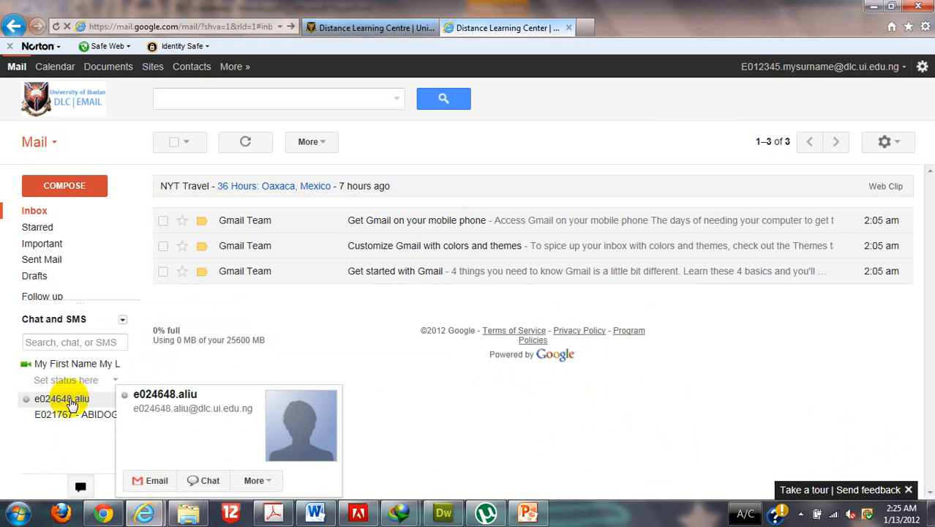
{"action": "left_click", "coordinate": [157, 480]}
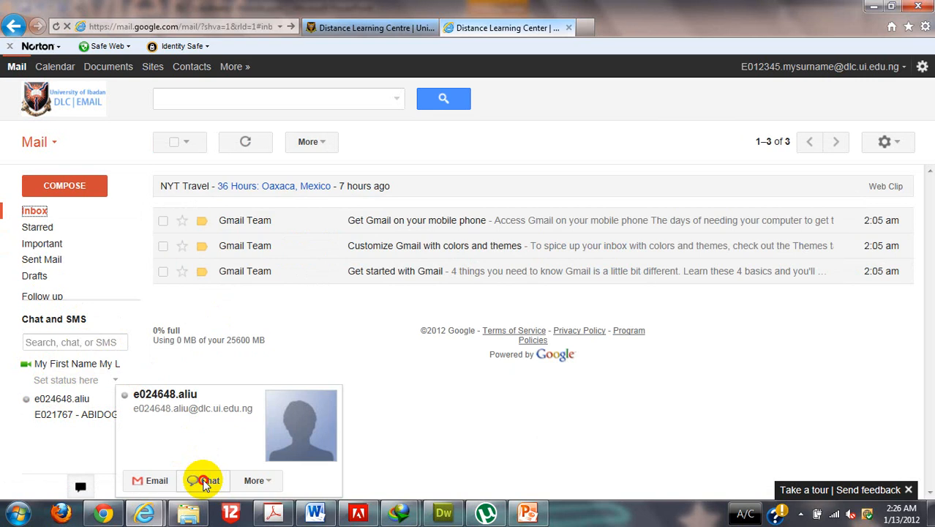
- Chat 'Hello hi there....' and 'can you teach me Intro to economics' to the contact
{"action": "left_click", "coordinate": [204, 479]}
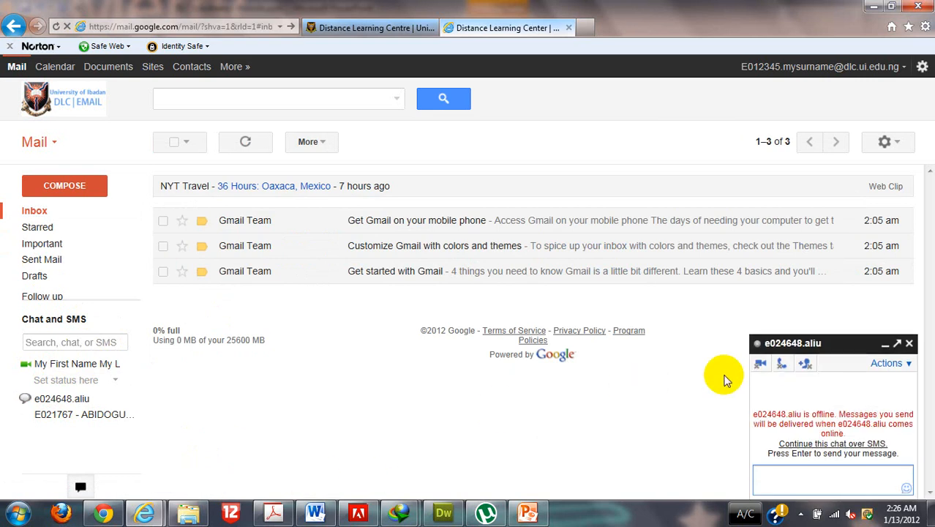
{"action": "left_click", "coordinate": [832, 476]}
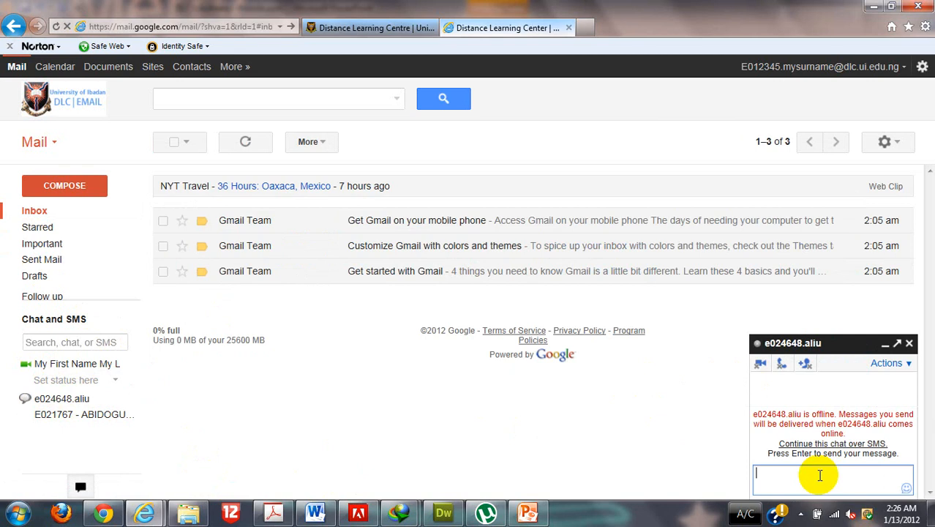
{"action": "type", "text": "Hell"}
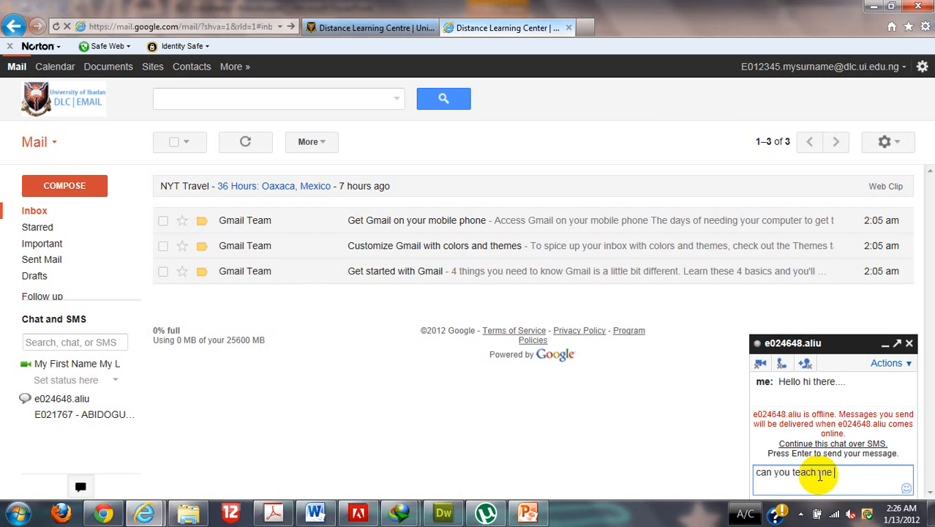
{"action": "type", "text": "Intro to"}
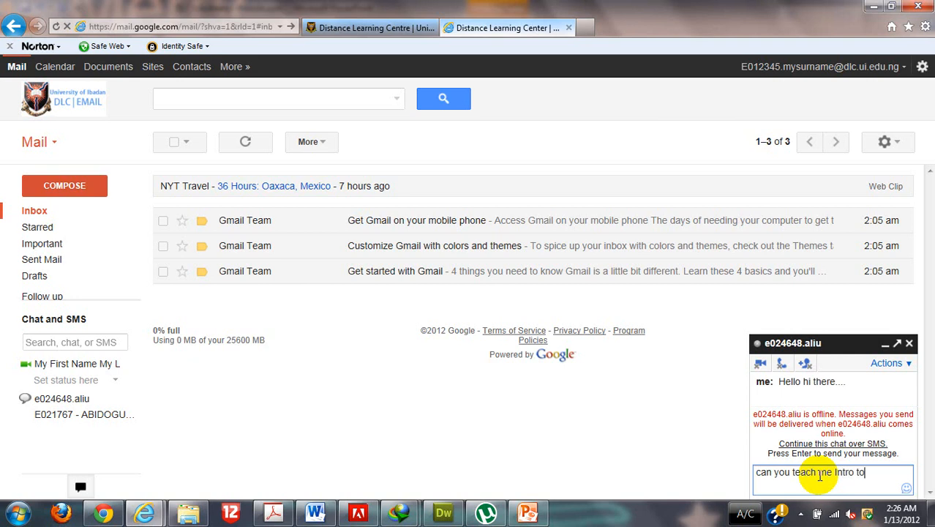
{"action": "type", "text": "economi"}
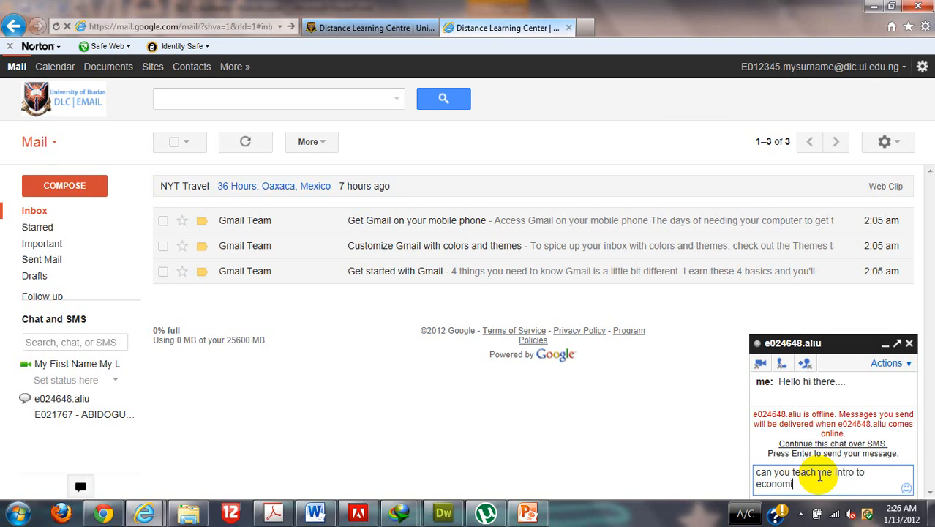
{"action": "key", "text": "enter"}
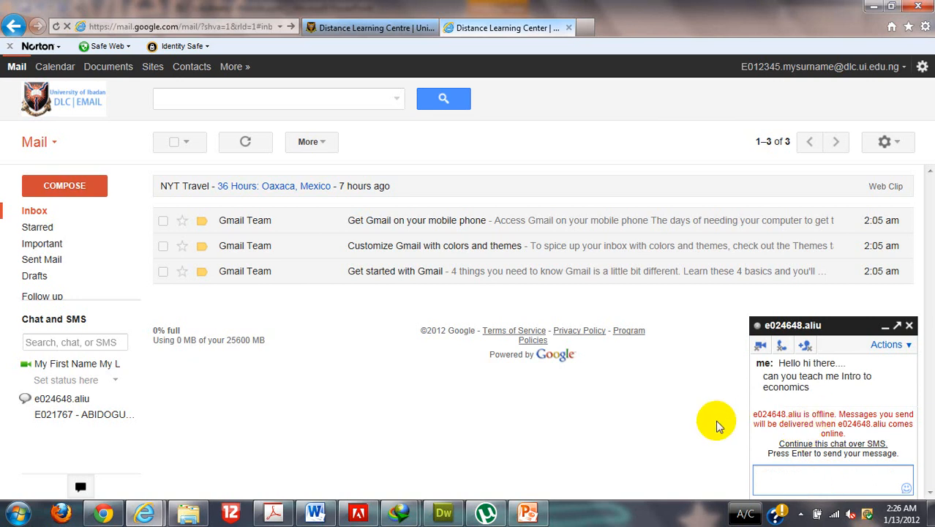
{"action": "left_click", "coordinate": [832, 479]}
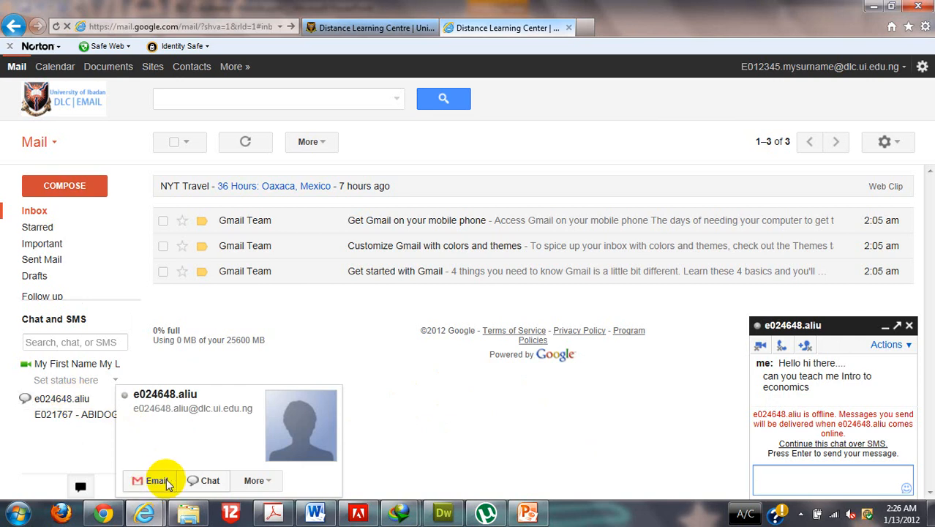
- Dismiss the contact's extra options and choose Join Google+ from the account menu
{"action": "left_click", "coordinate": [257, 480]}
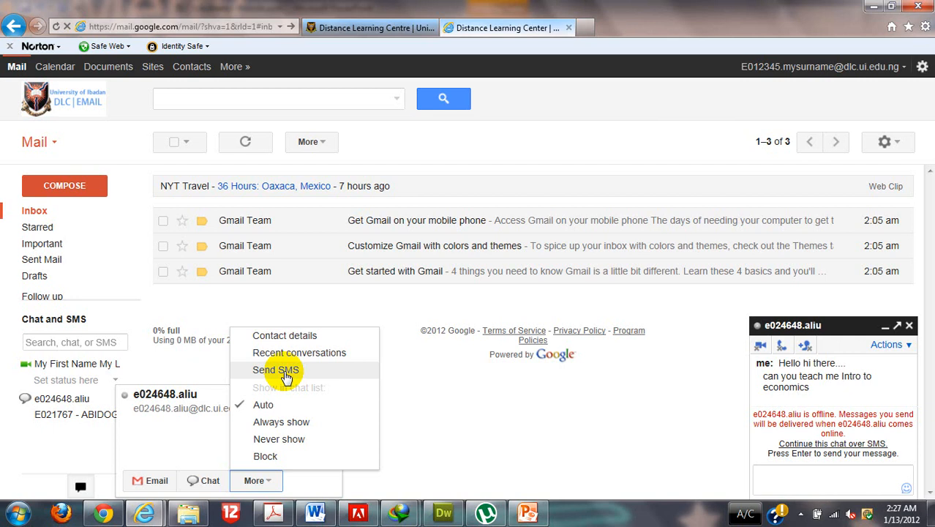
{"action": "mouse_move", "coordinate": [314, 373]}
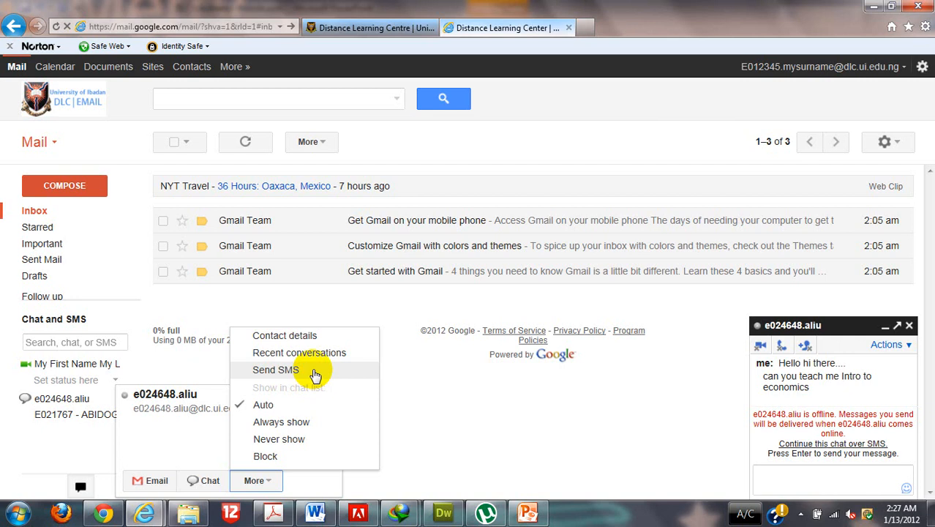
{"action": "left_click", "coordinate": [494, 439]}
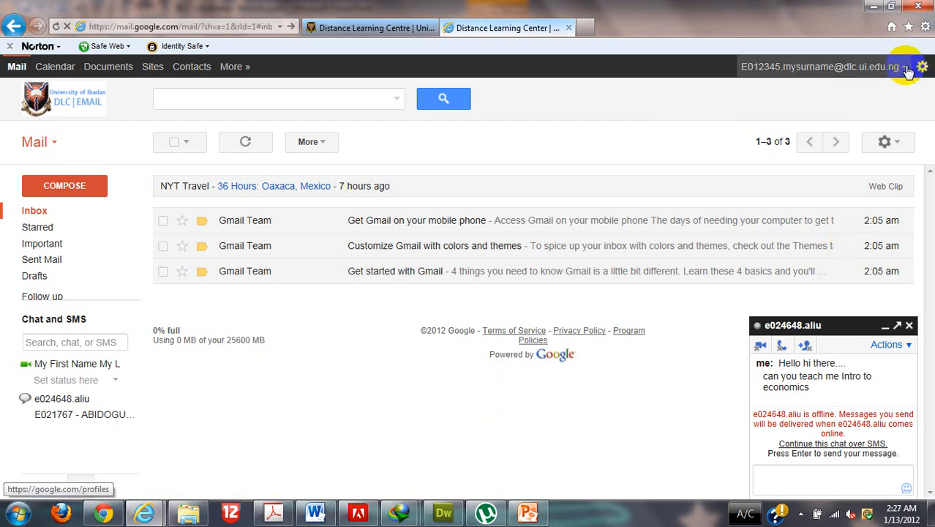
{"action": "left_click", "coordinate": [906, 67]}
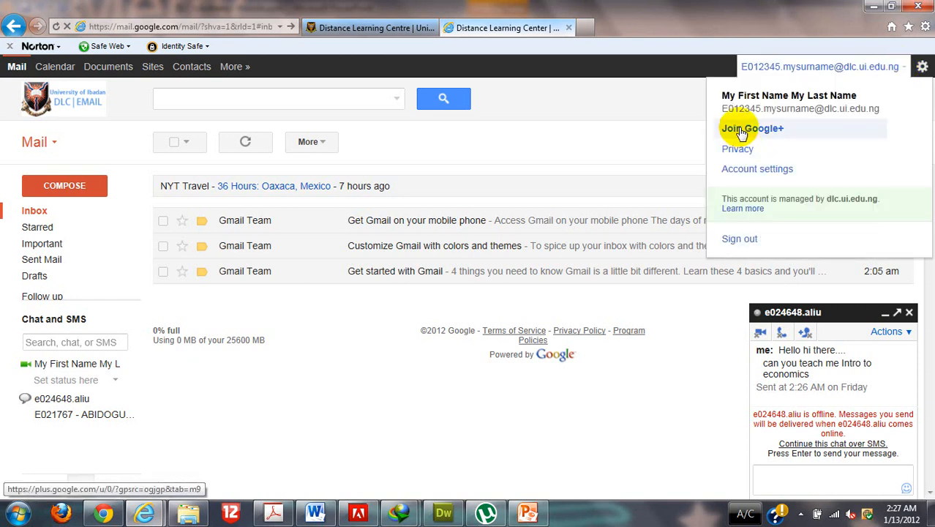
{"action": "mouse_move", "coordinate": [788, 123]}
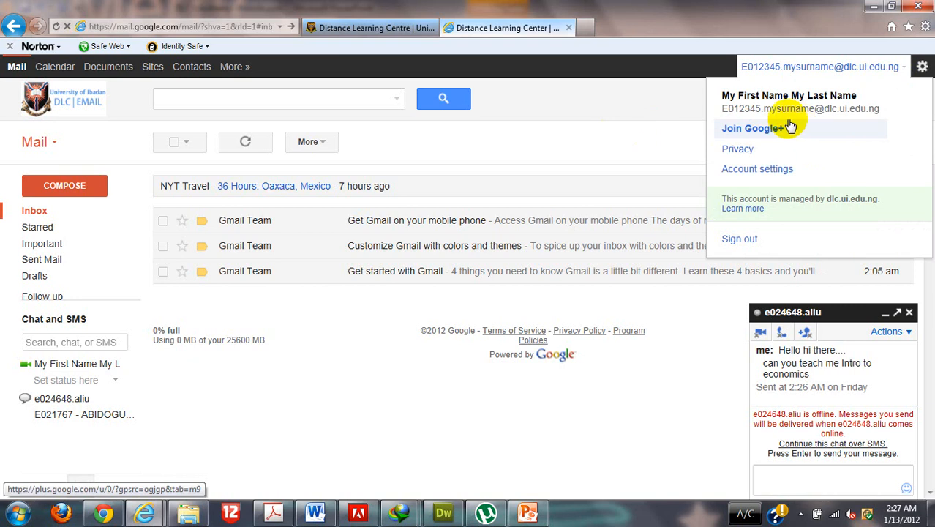
{"action": "left_click", "coordinate": [754, 128]}
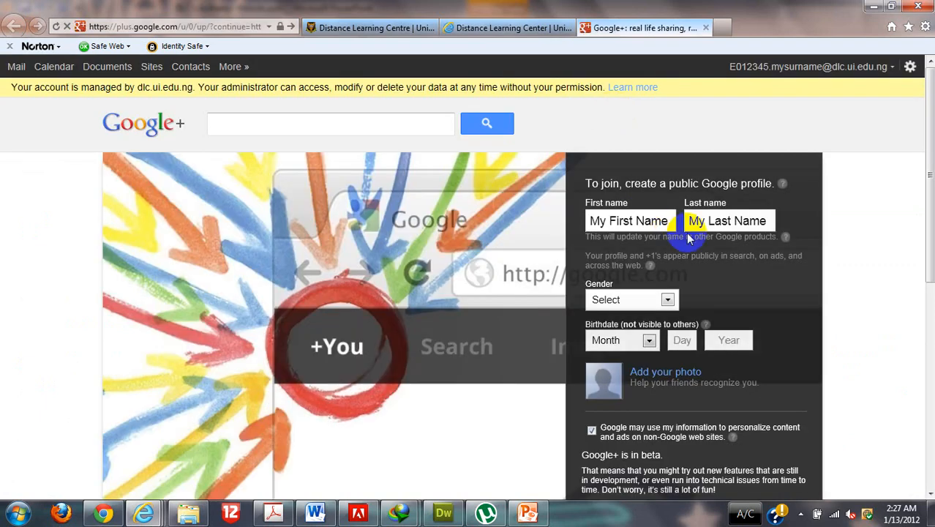
- Set the Google+ birthdate to January 01, 1950
{"action": "left_click", "coordinate": [631, 299]}
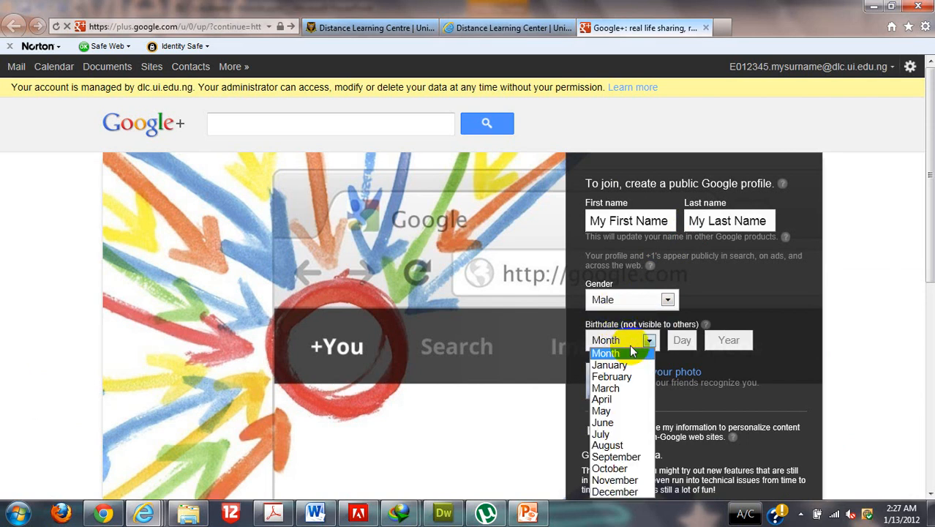
{"action": "left_click", "coordinate": [608, 353]}
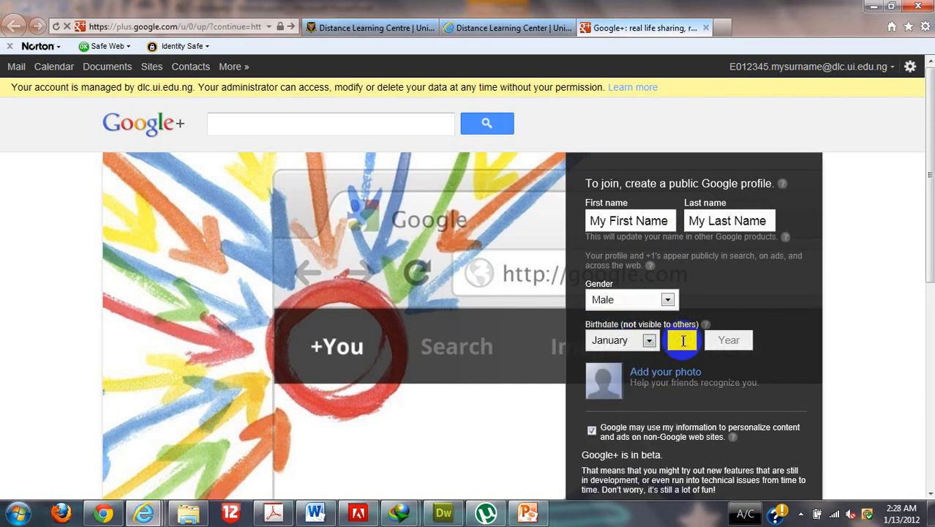
{"action": "type", "text": "0"}
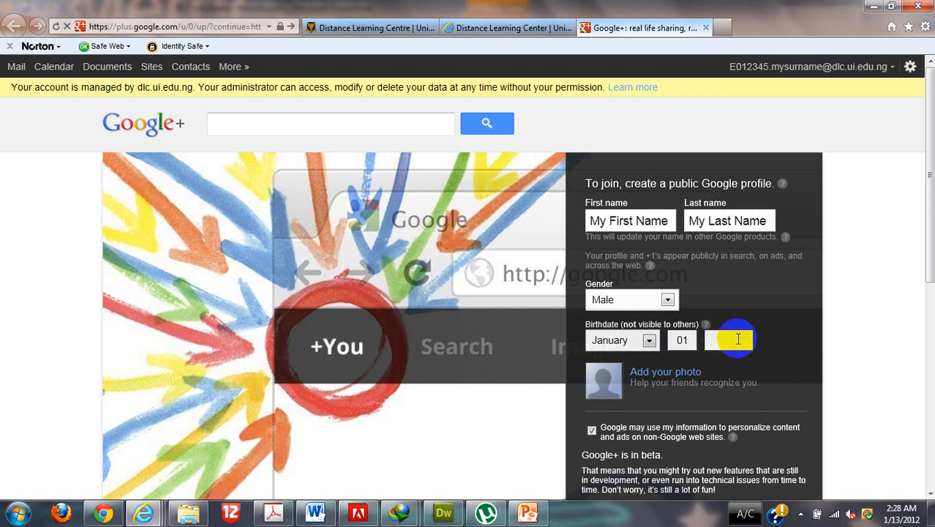
{"action": "type", "text": "1"}
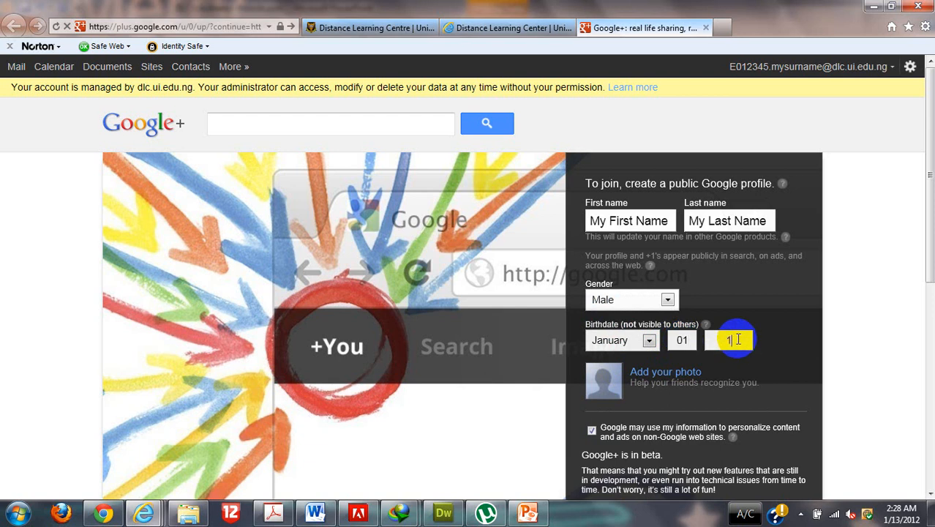
{"action": "type", "text": "950"}
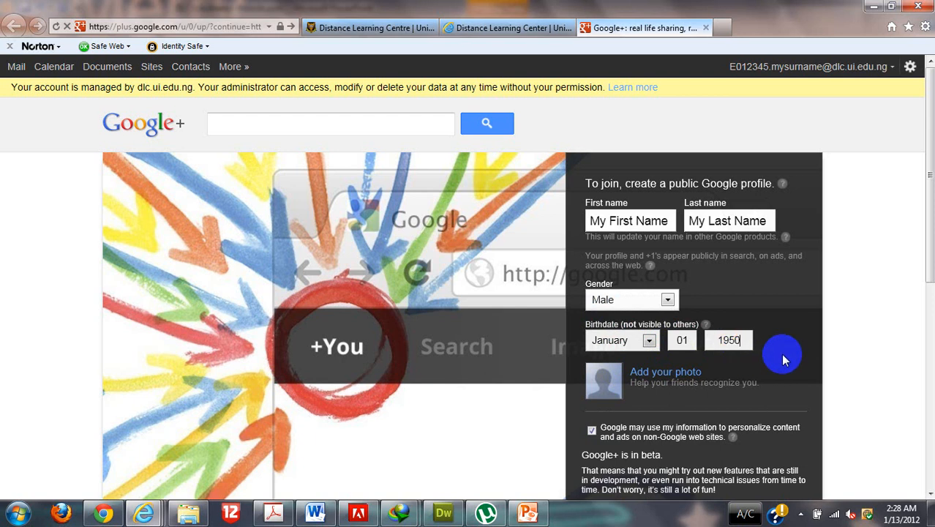
{"action": "scroll", "scroll_direction": "down", "scroll_amount": 3}
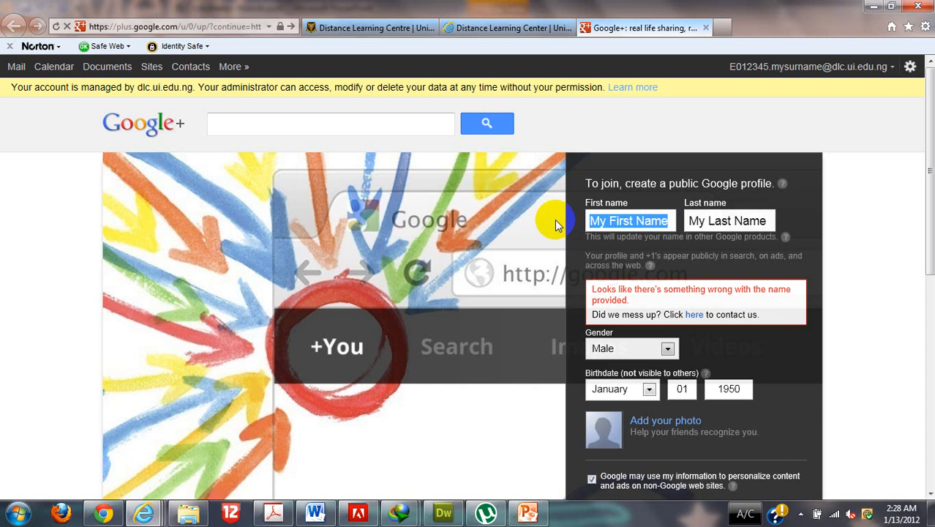
- Enter first name 'DLC' and last name 'my name'
{"action": "type", "text": "DLC"}
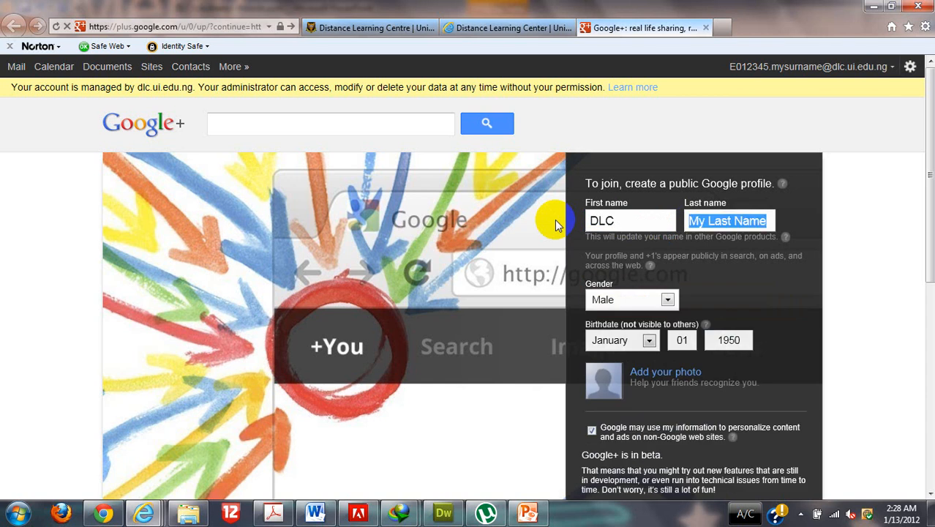
{"action": "type", "text": "my"}
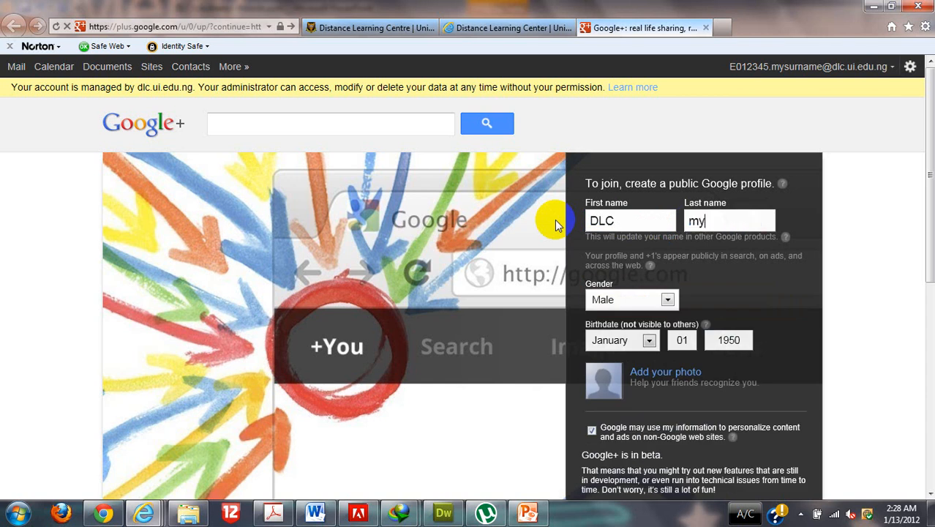
{"action": "type", "text": "name"}
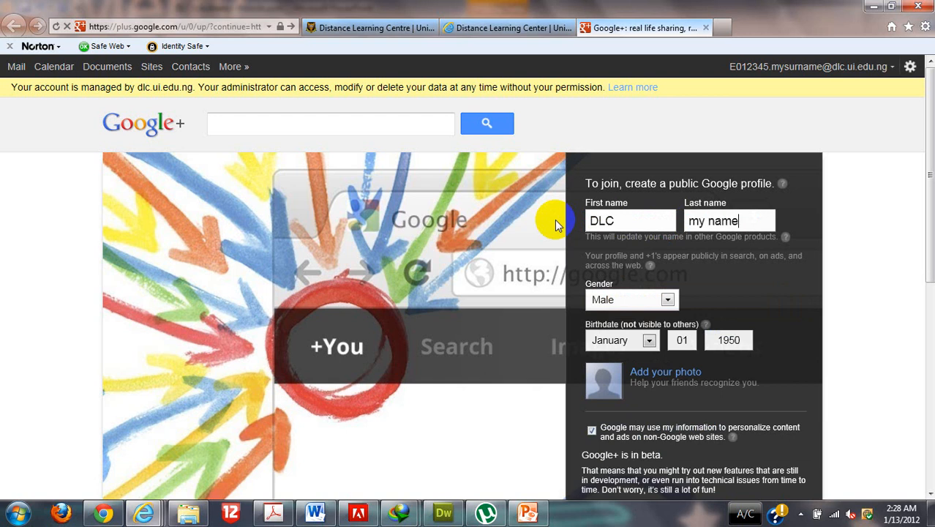
{"action": "scroll", "scroll_direction": "down", "scroll_amount": 3}
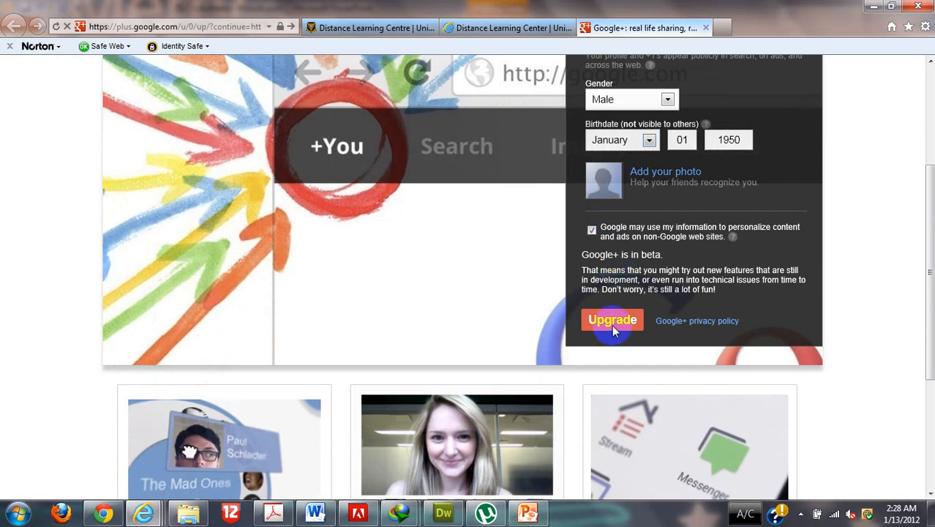
{"action": "left_click", "coordinate": [612, 320]}
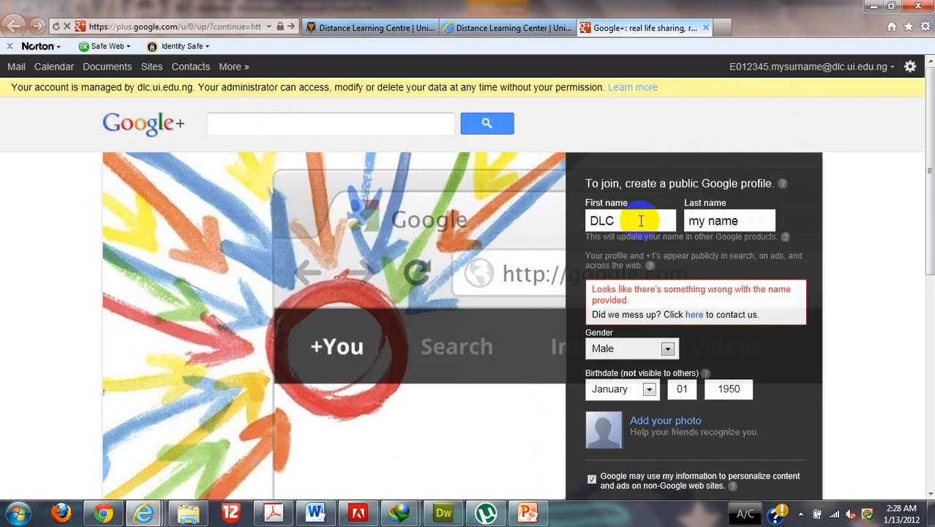
{"action": "left_click", "coordinate": [730, 220]}
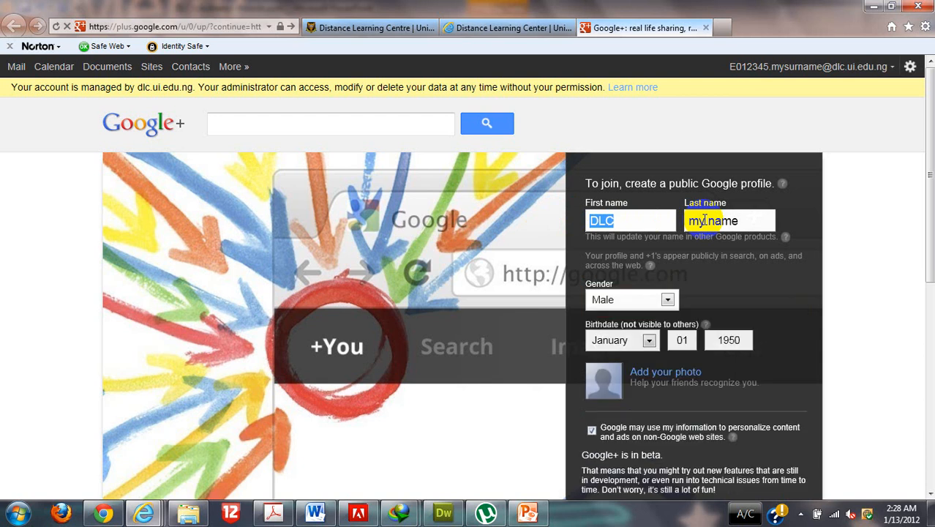
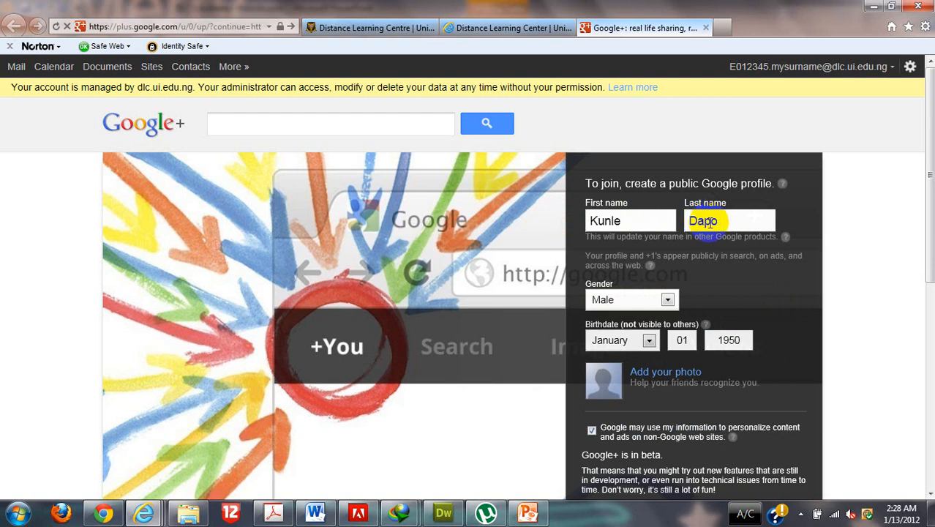
{"action": "scroll", "scroll_direction": "down", "scroll_amount": 3}
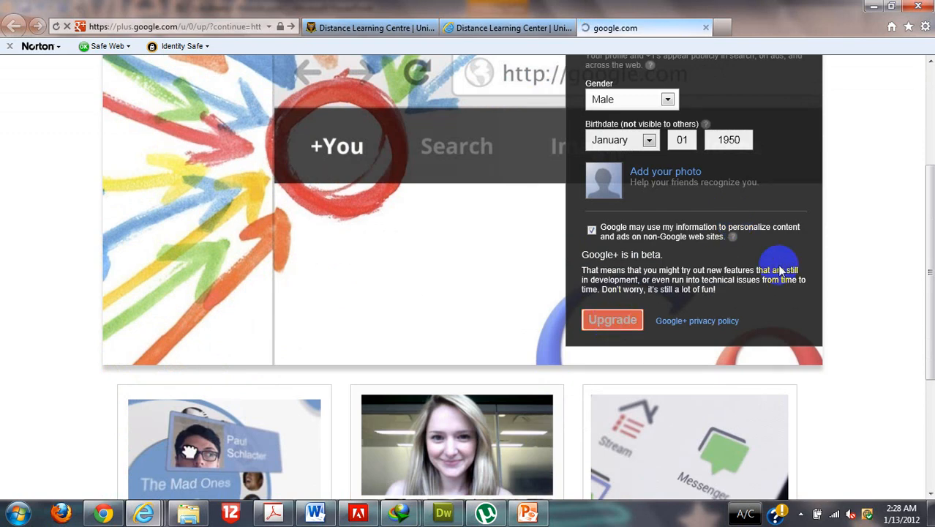
- Submit the corrected profile and skip finding friends and adding people to circles
{"action": "left_click", "coordinate": [611, 320]}
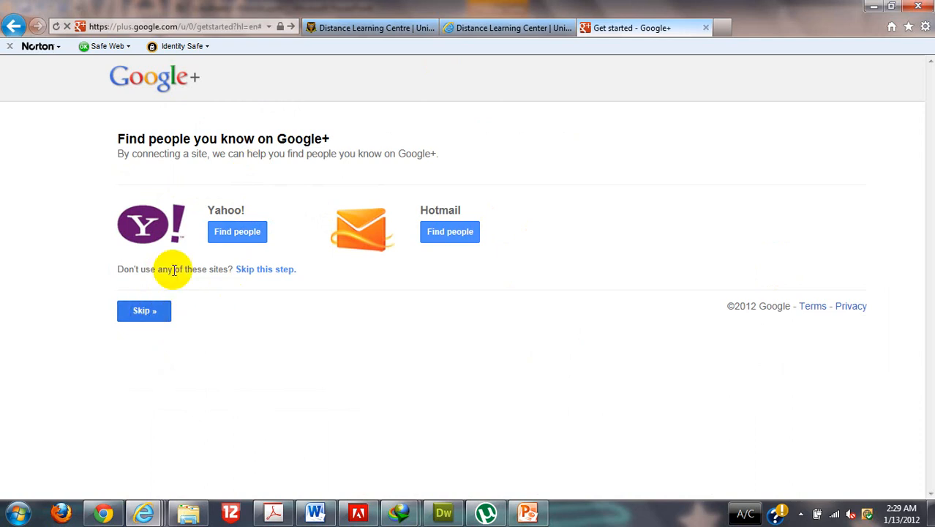
{"action": "mouse_move", "coordinate": [245, 232]}
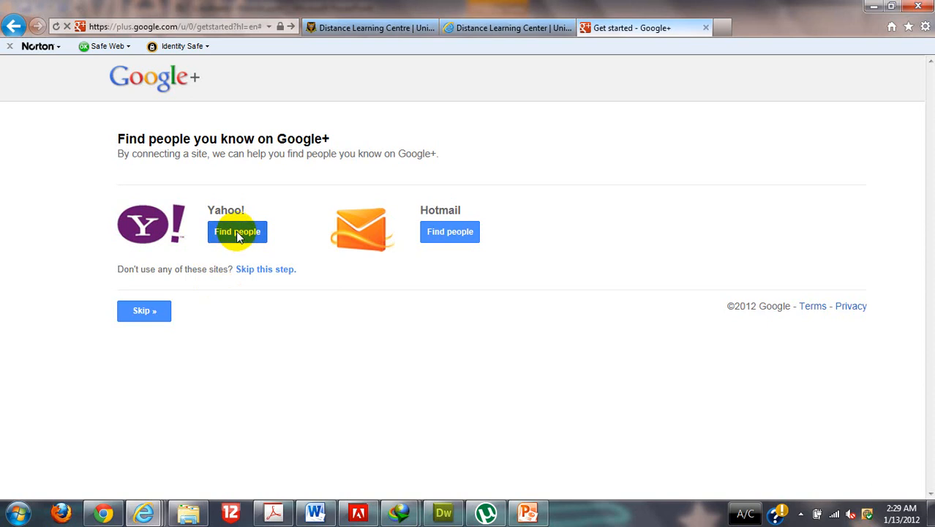
{"action": "mouse_move", "coordinate": [150, 310]}
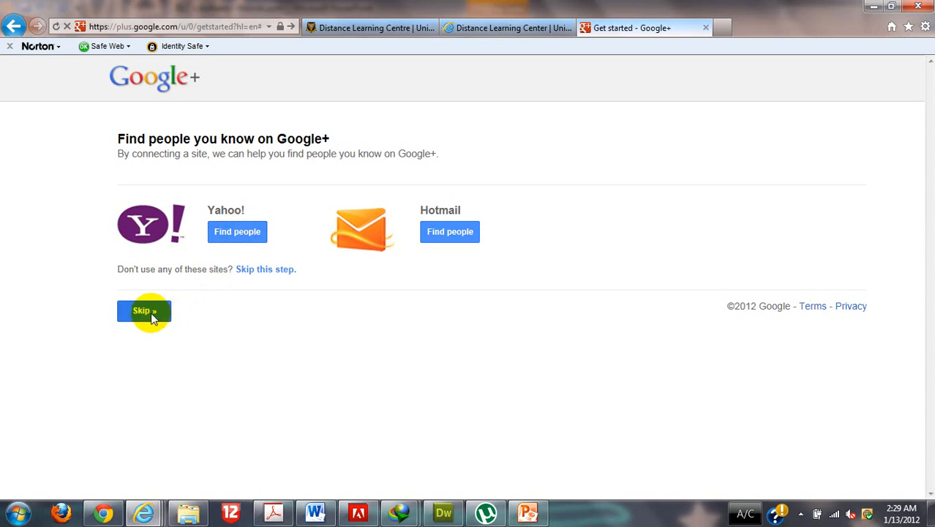
{"action": "left_click", "coordinate": [144, 311]}
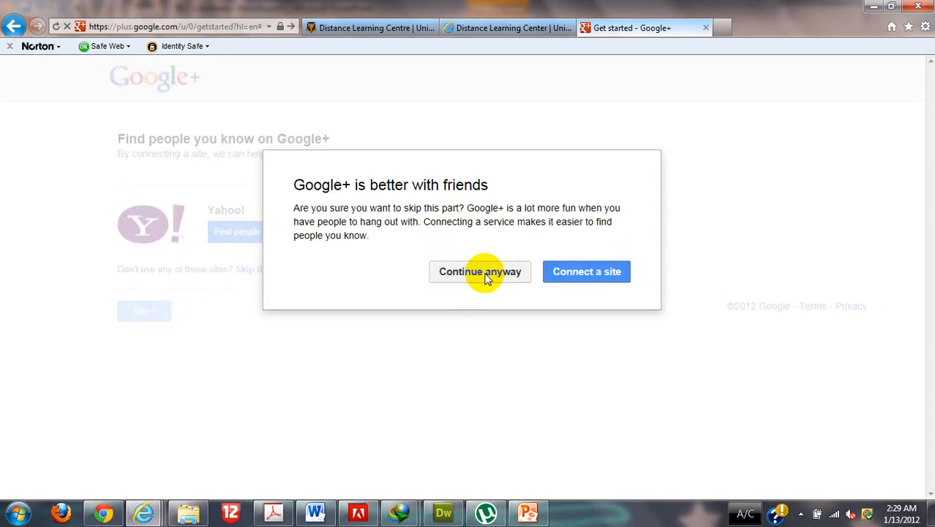
{"action": "left_click", "coordinate": [479, 271]}
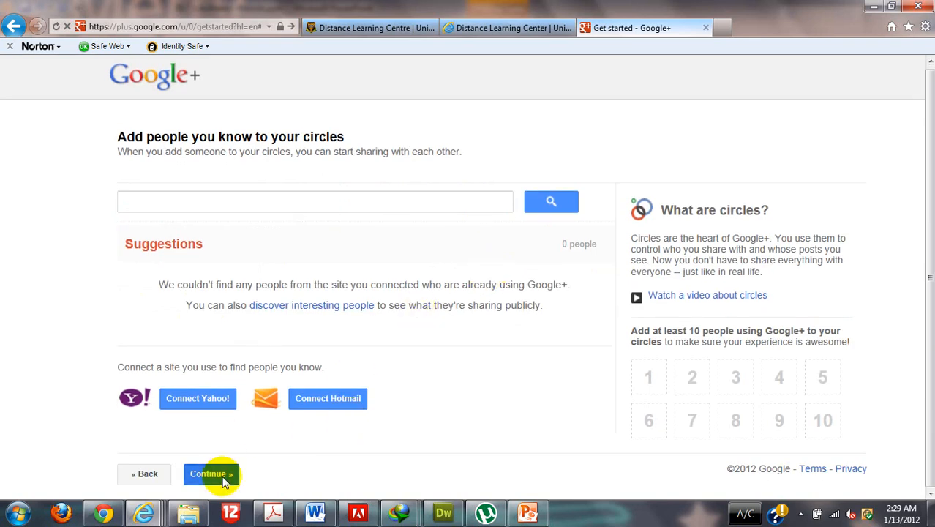
{"action": "left_click", "coordinate": [211, 473]}
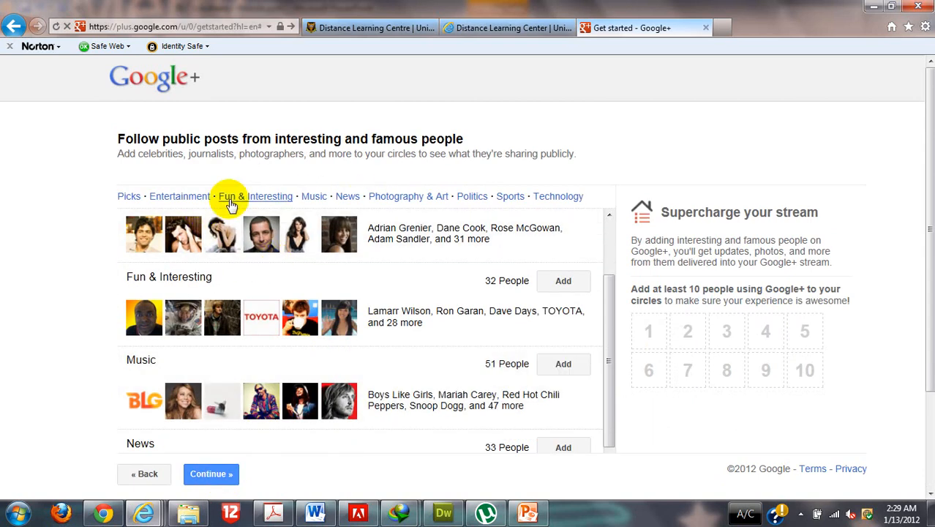
{"action": "left_click", "coordinate": [211, 474]}
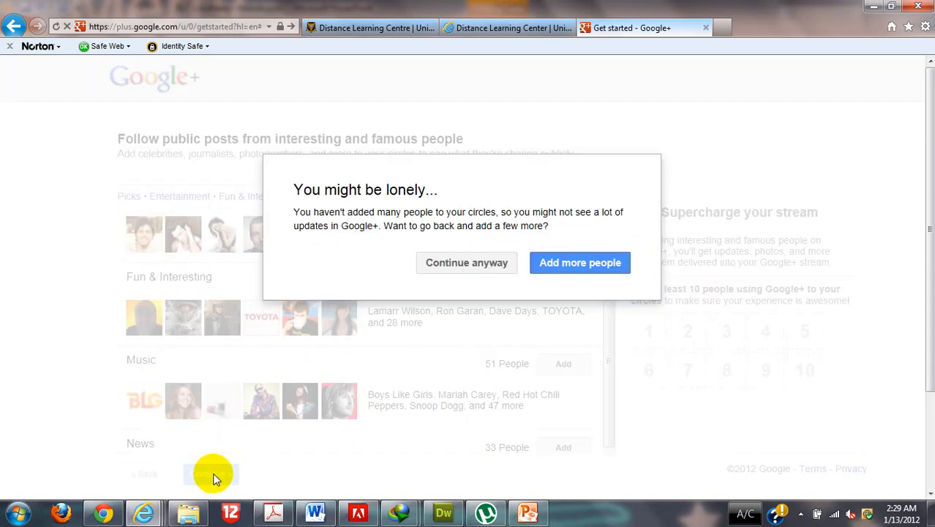
{"action": "left_click", "coordinate": [466, 262]}
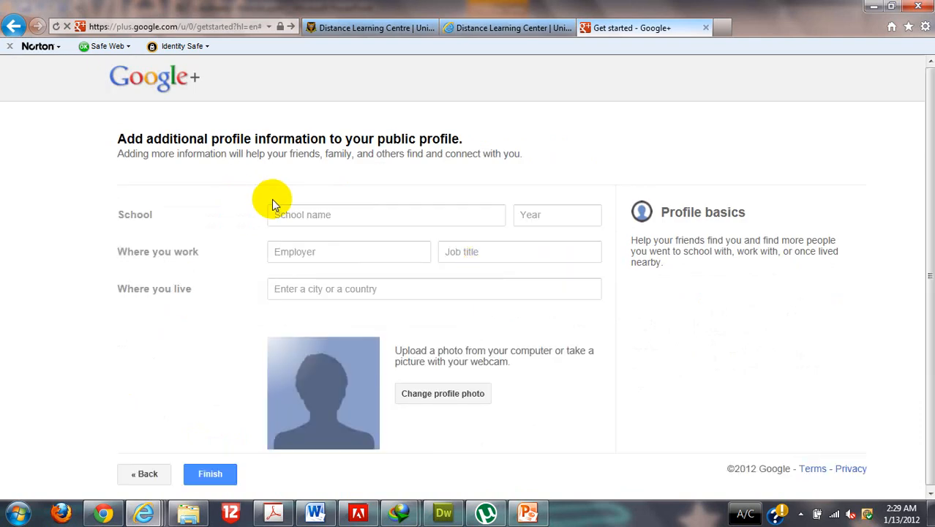
- Add University of Ibadan as the school with year 2010
{"action": "left_click", "coordinate": [386, 215]}
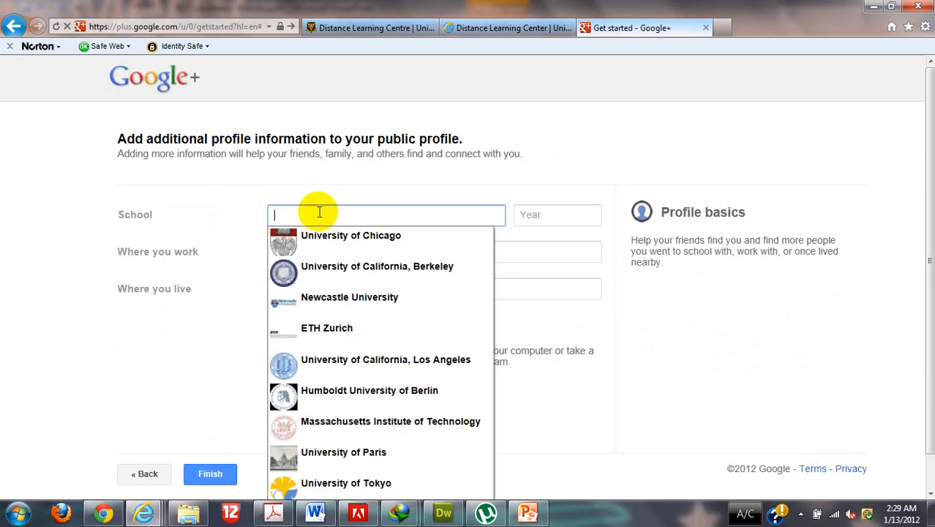
{"action": "mouse_move", "coordinate": [242, 227]}
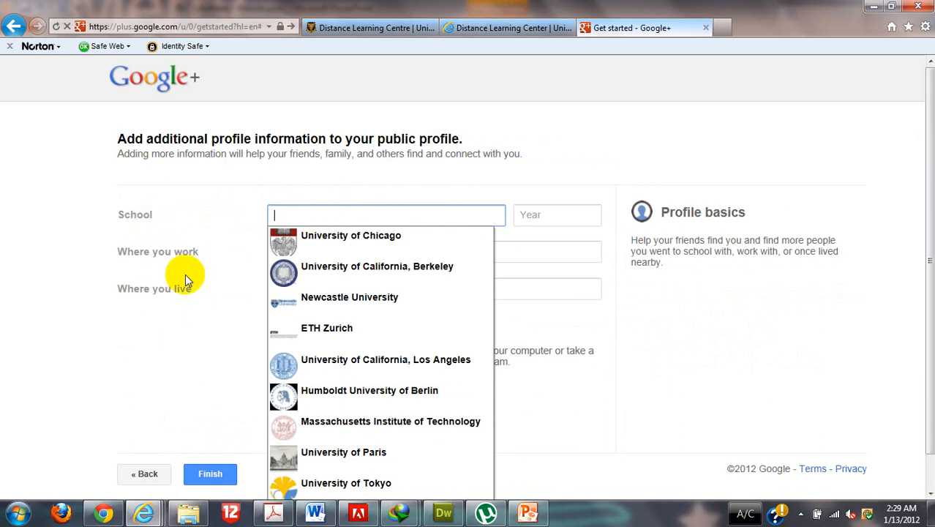
{"action": "type", "text": "University of Ib"}
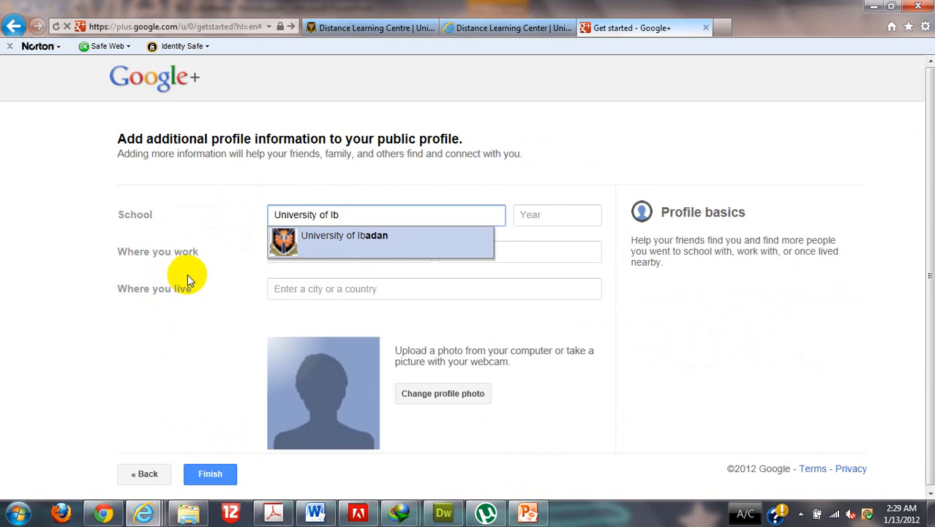
{"action": "left_click", "coordinate": [344, 235]}
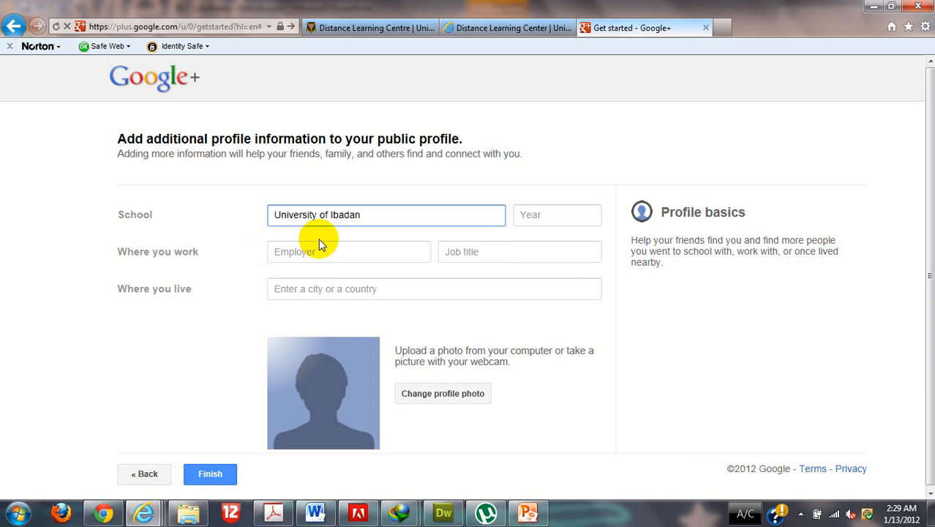
{"action": "type", "text": "2"}
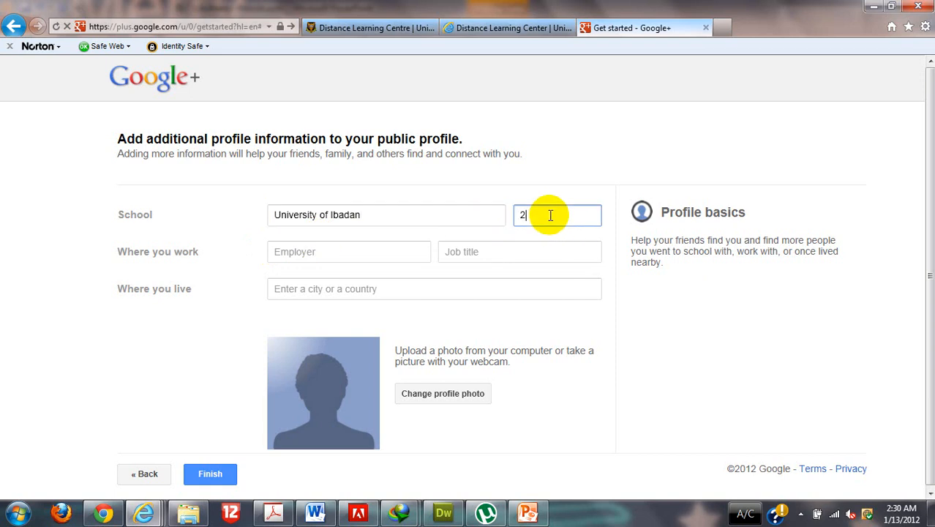
{"action": "type", "text": "010"}
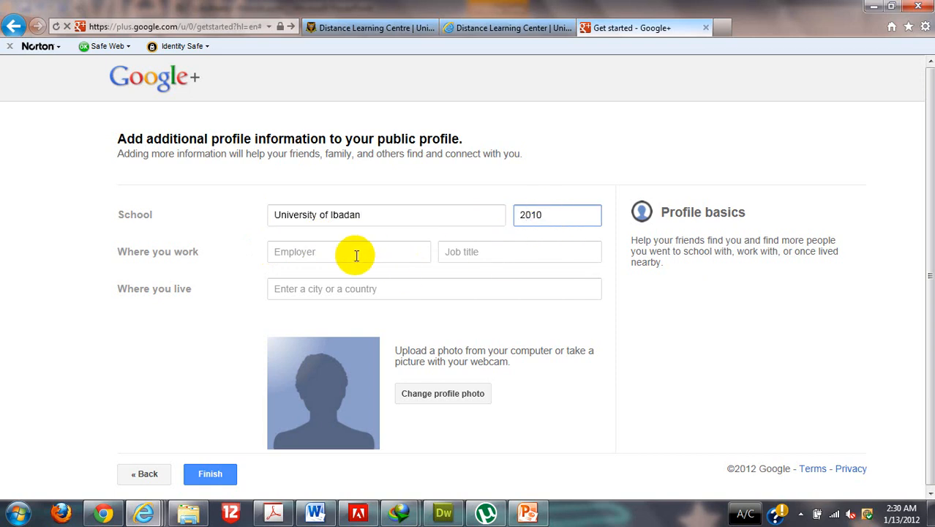
- Add employer University of Ibadan, job title Email Admin, location Nigeria, and finish setup
{"action": "left_click", "coordinate": [349, 251]}
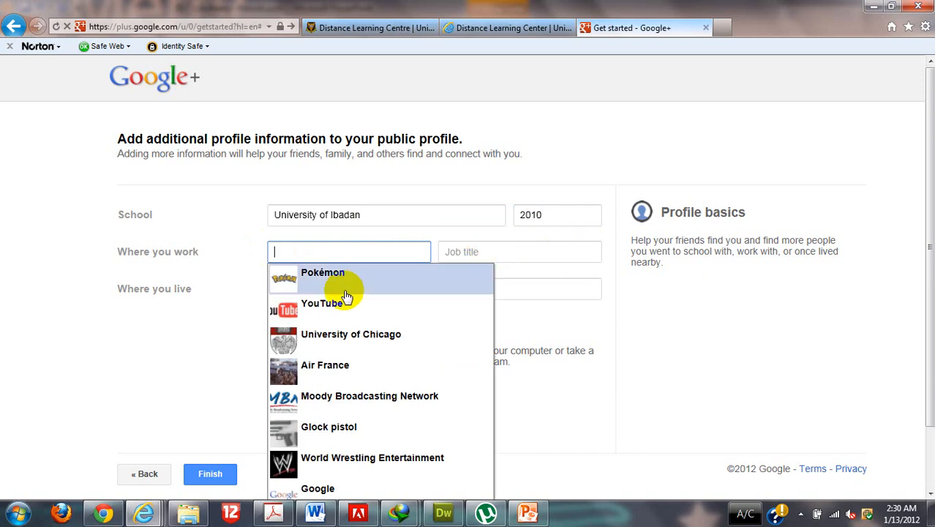
{"action": "mouse_move", "coordinate": [340, 340]}
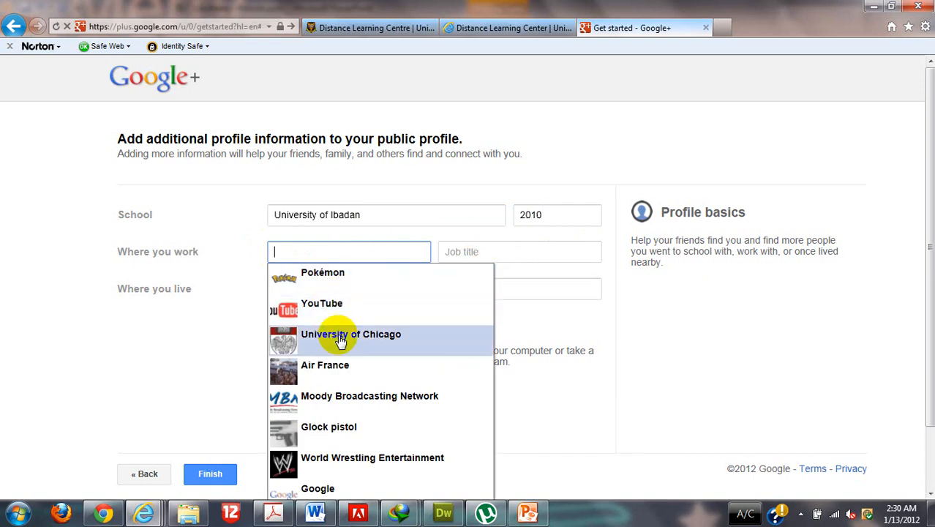
{"action": "left_click", "coordinate": [386, 214]}
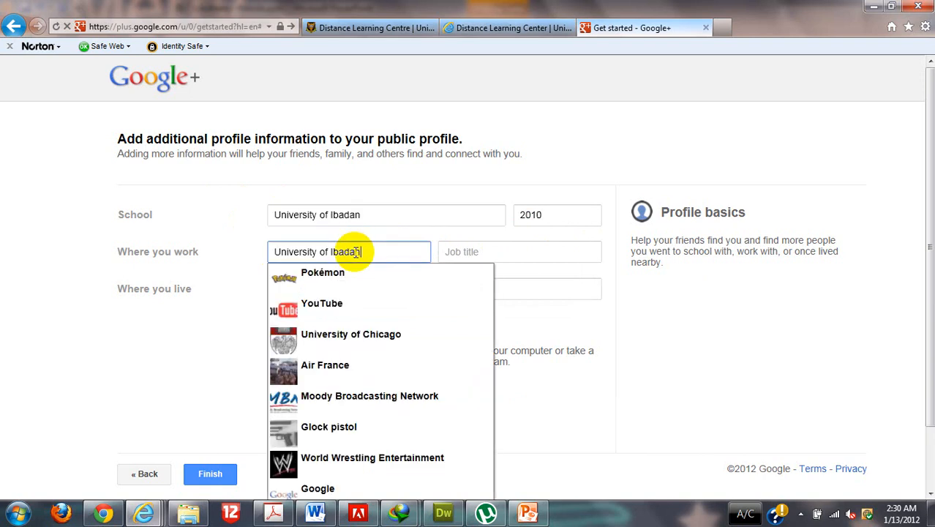
{"action": "left_click", "coordinate": [520, 251]}
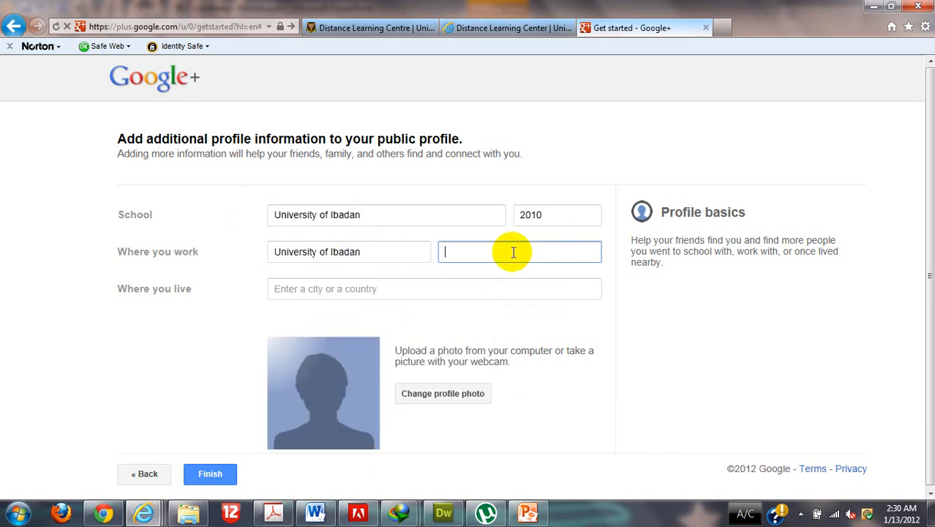
{"action": "type", "text": "Email"}
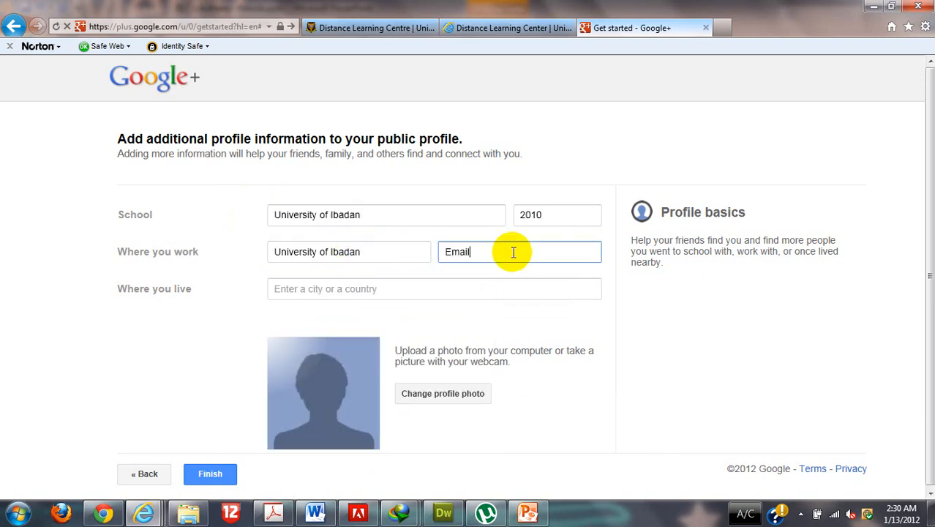
{"action": "type", "text": "Admin"}
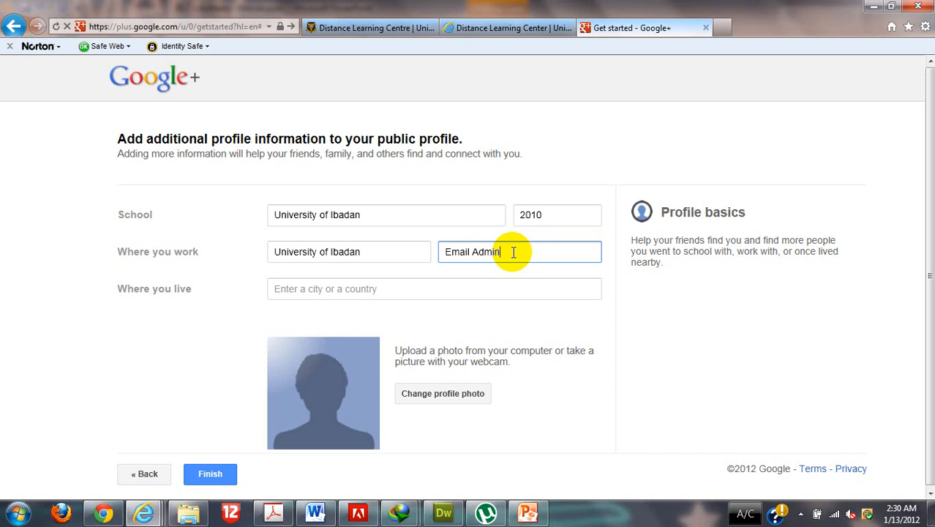
{"action": "left_click", "coordinate": [434, 289]}
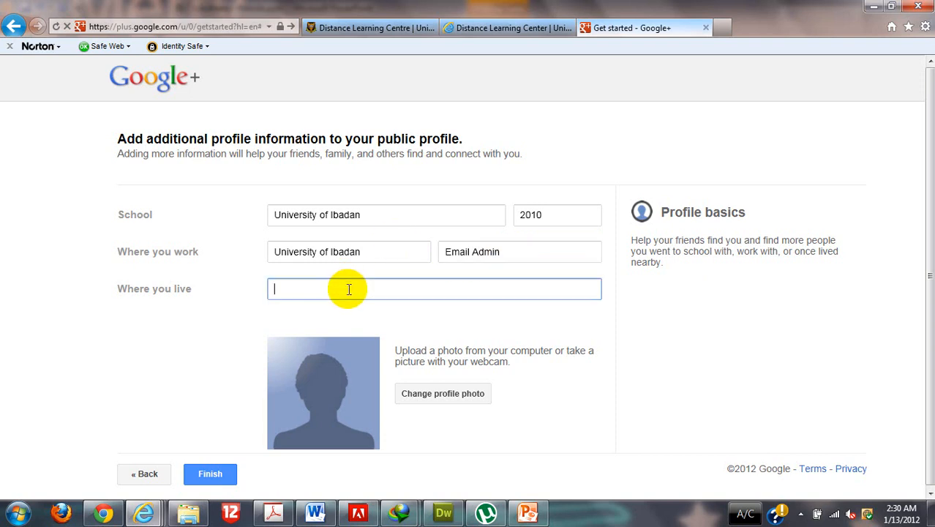
{"action": "type", "text": "Nigeria"}
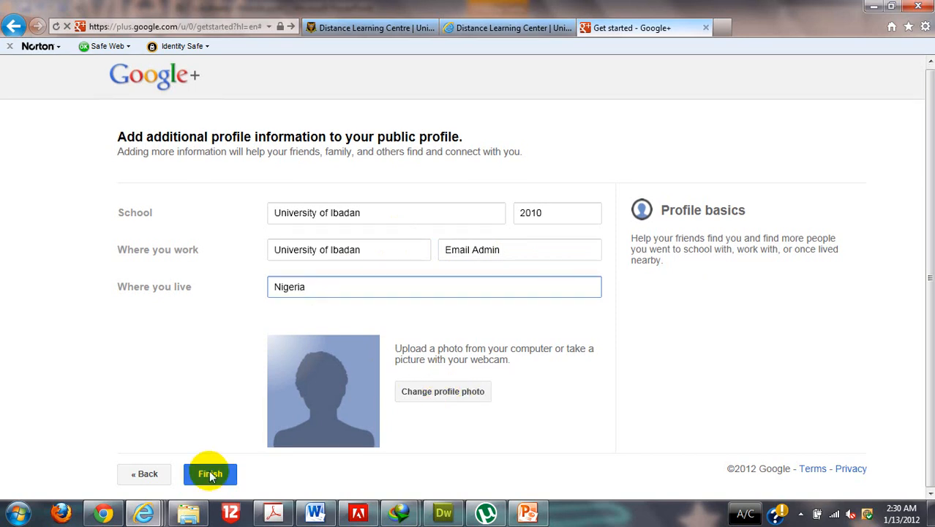
{"action": "left_click", "coordinate": [210, 474]}
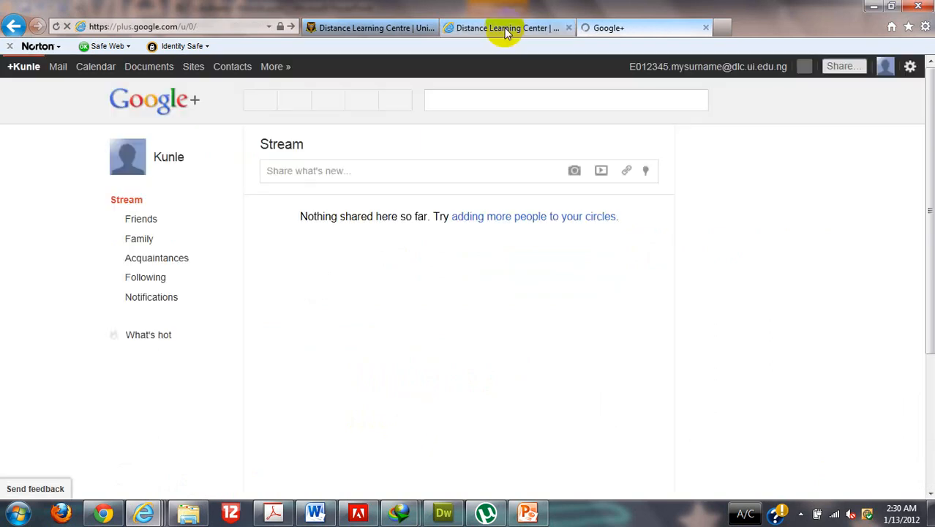
{"action": "mouse_move", "coordinate": [505, 28]}
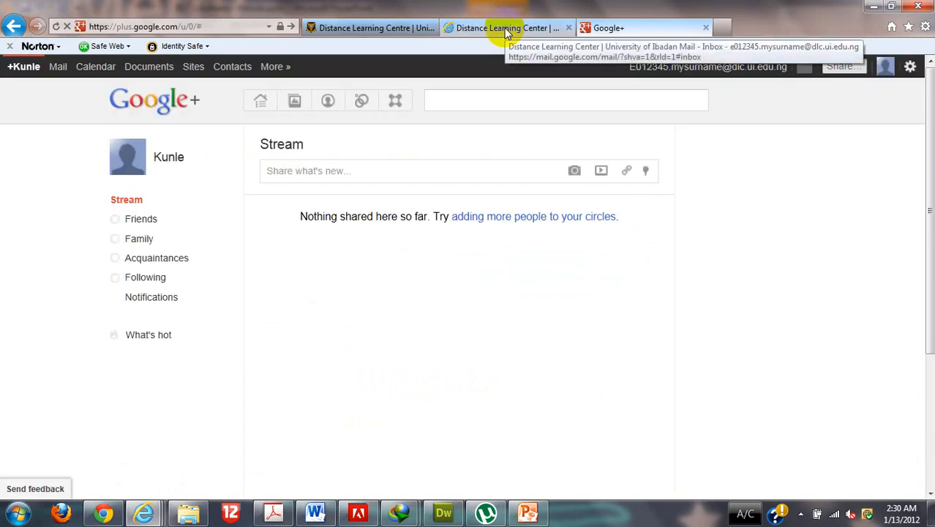
- View the loaded Google+ Stream with its people suggestions
{"action": "left_click", "coordinate": [501, 28]}
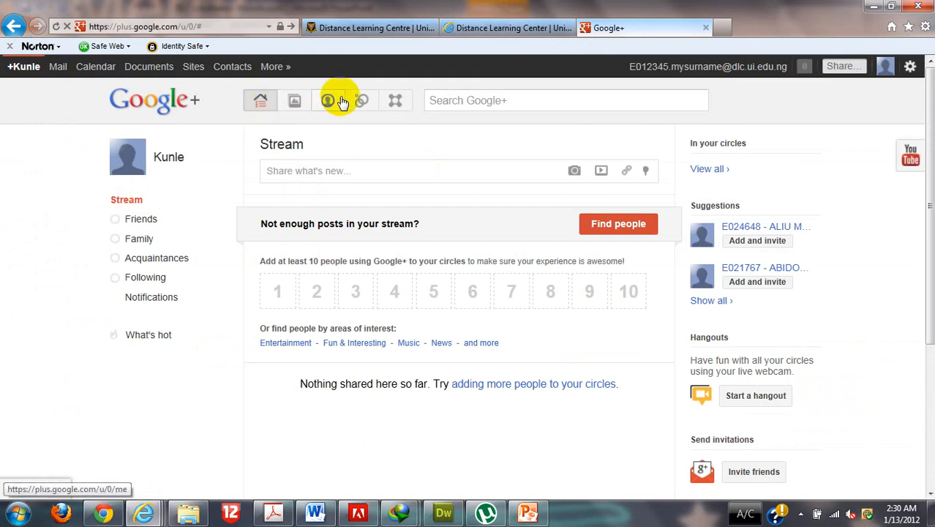
{"action": "mouse_move", "coordinate": [479, 141]}
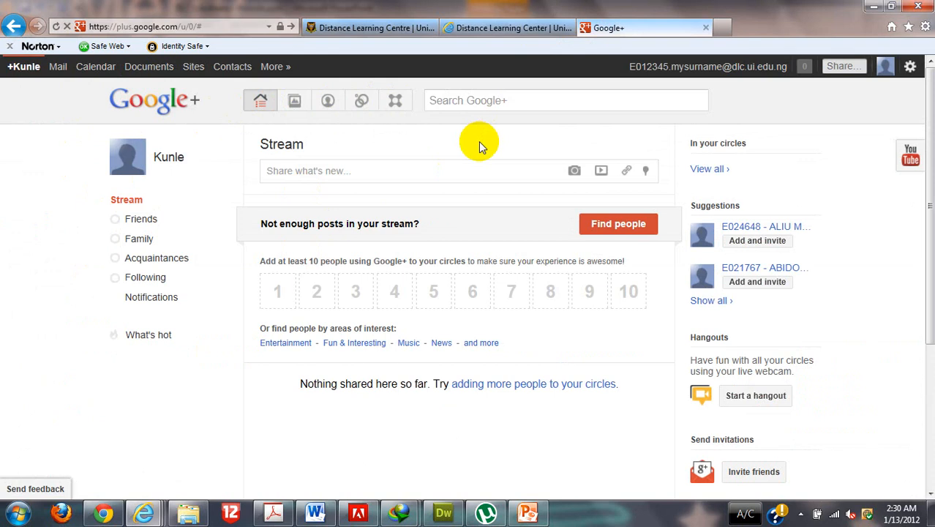
{"action": "mouse_move", "coordinate": [465, 179]}
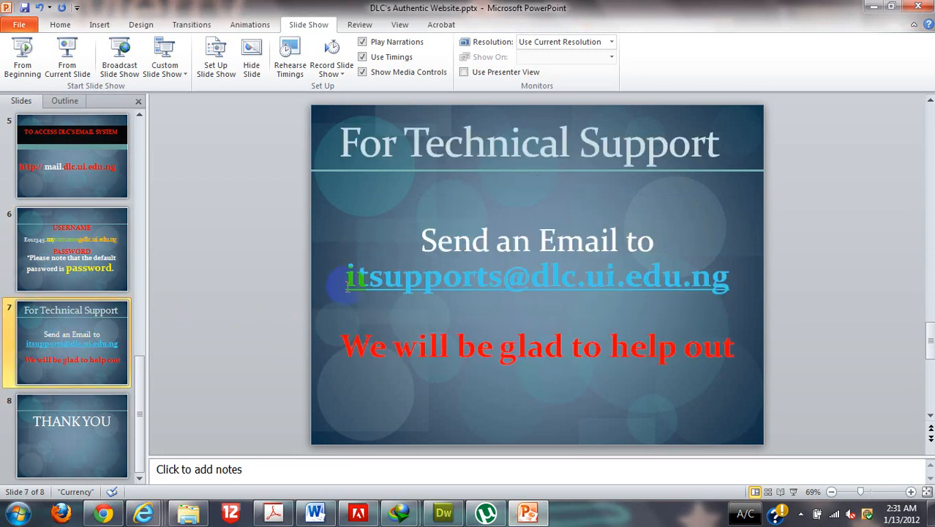
{"action": "mouse_move", "coordinate": [655, 276]}
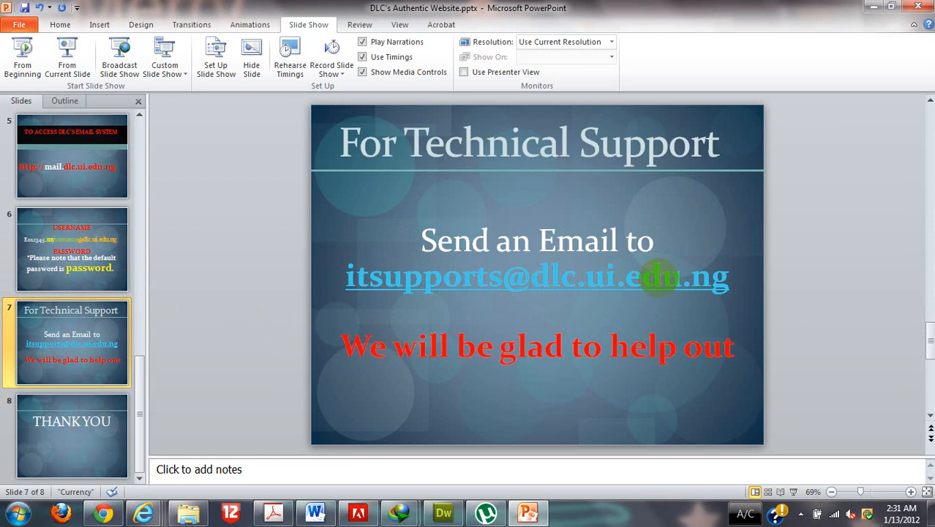